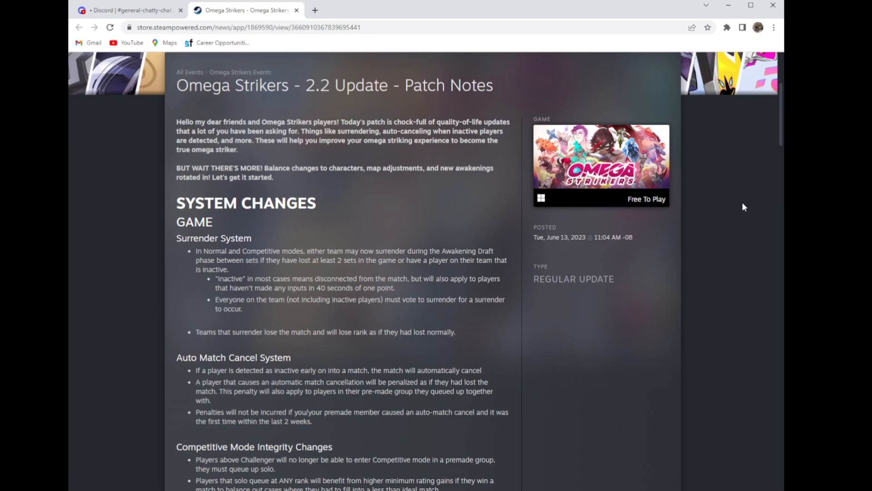
mouse_move(320, 242)
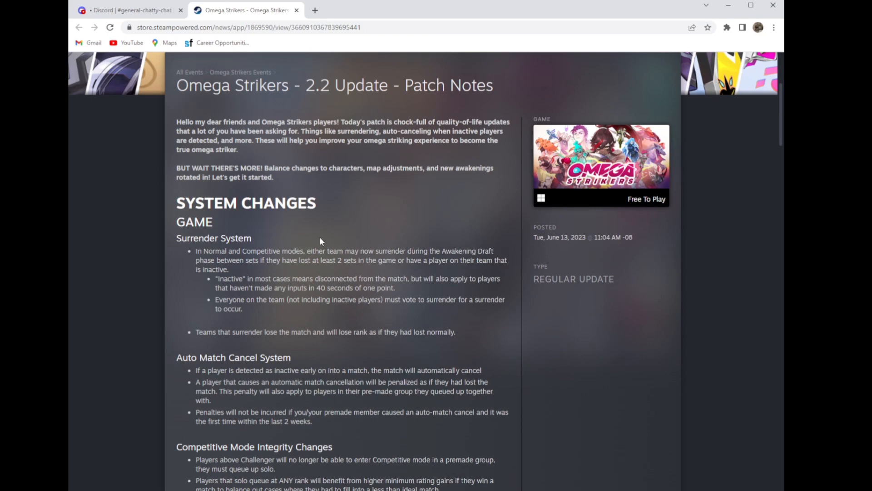
mouse_move(263, 226)
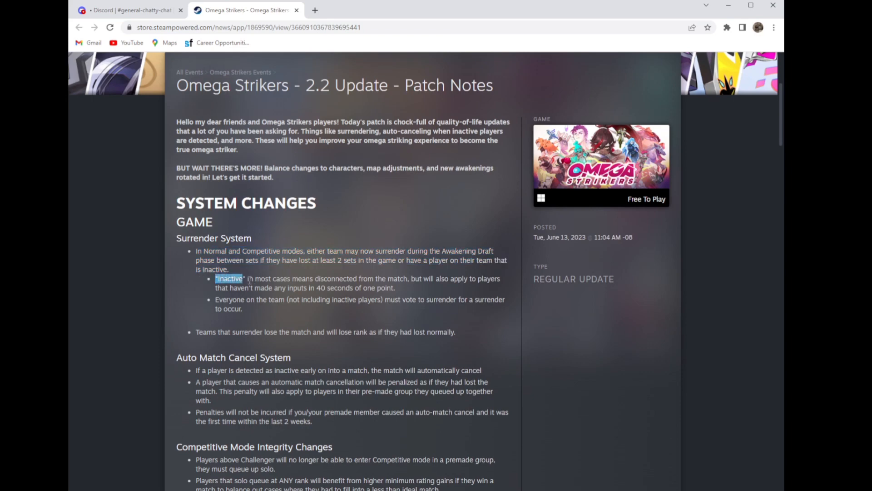
Step: Read the Auto Match Cancel notes on inactive players, surrender and cancellation penalty exemptions
drag(243, 278, 395, 288)
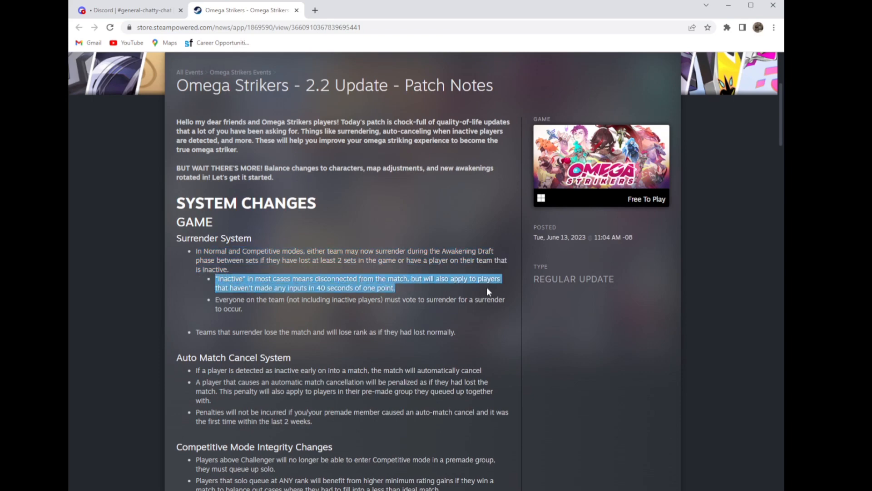
mouse_move(456, 289)
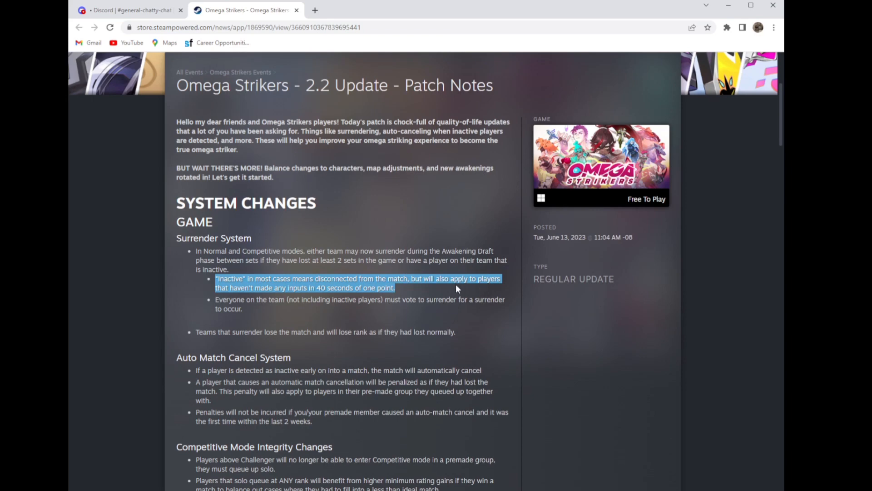
mouse_move(210, 299)
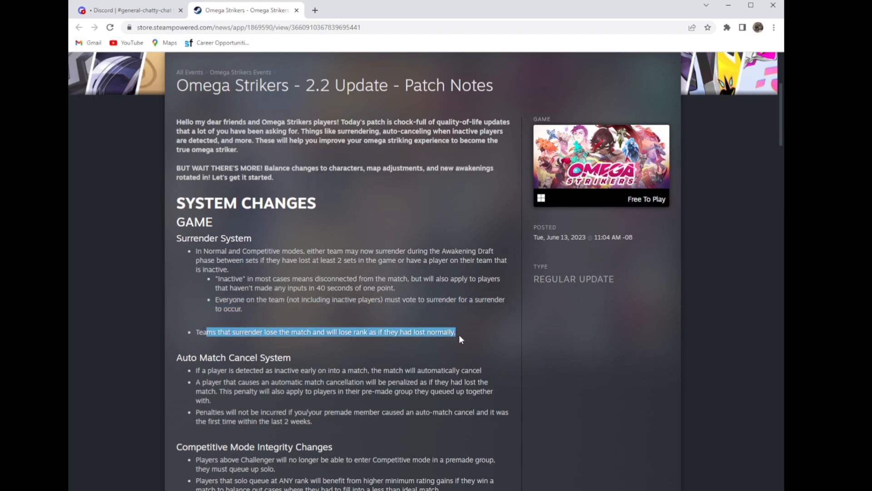
click(328, 365)
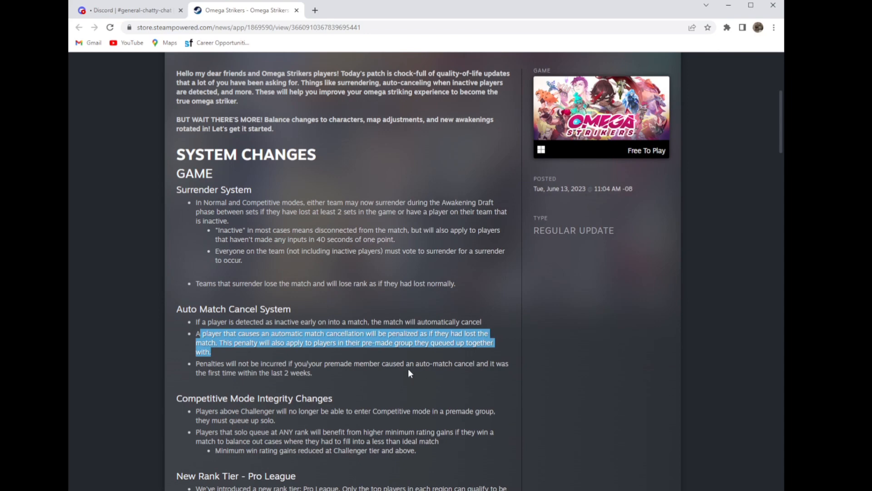
mouse_move(410, 355)
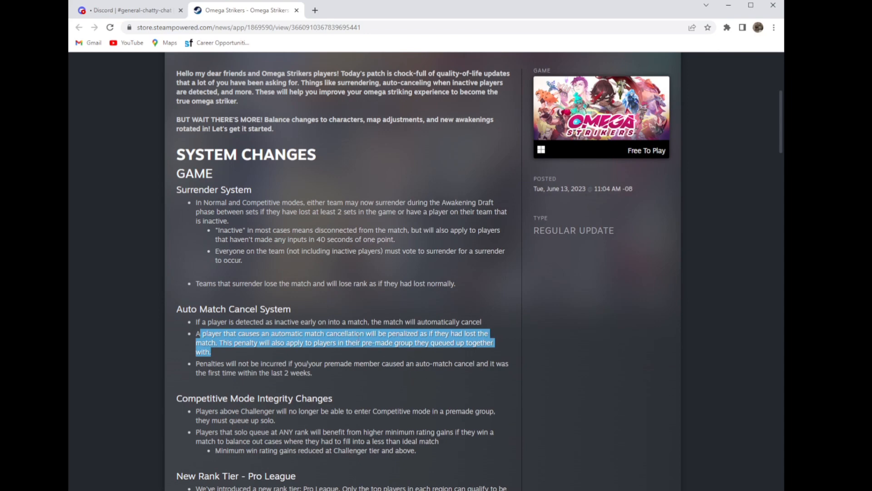
click(261, 363)
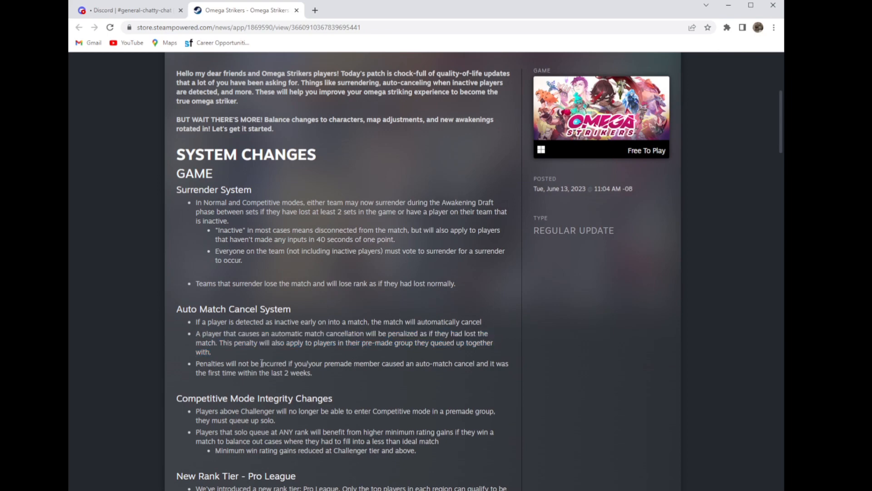
drag(199, 363, 293, 363)
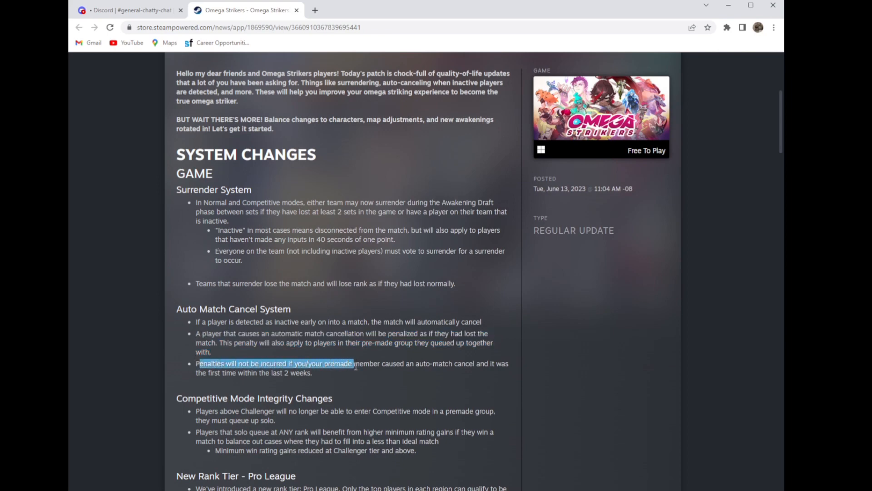
drag(353, 363, 426, 363)
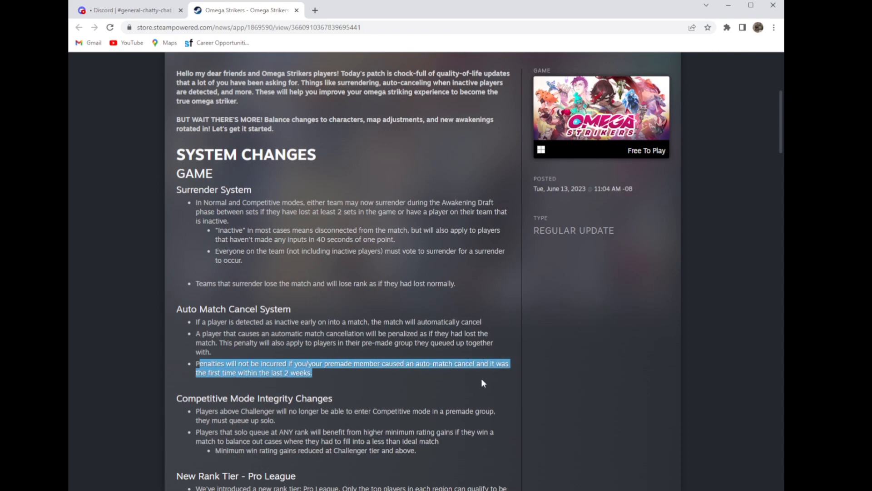
Step: Read the solo queue notes for players above Challenger and their rating gains
scroll(down, 3)
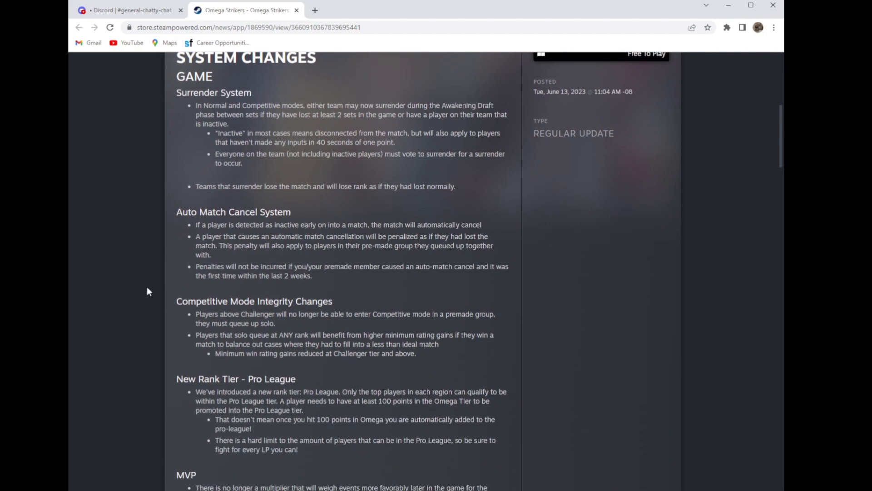
drag(196, 313, 273, 322)
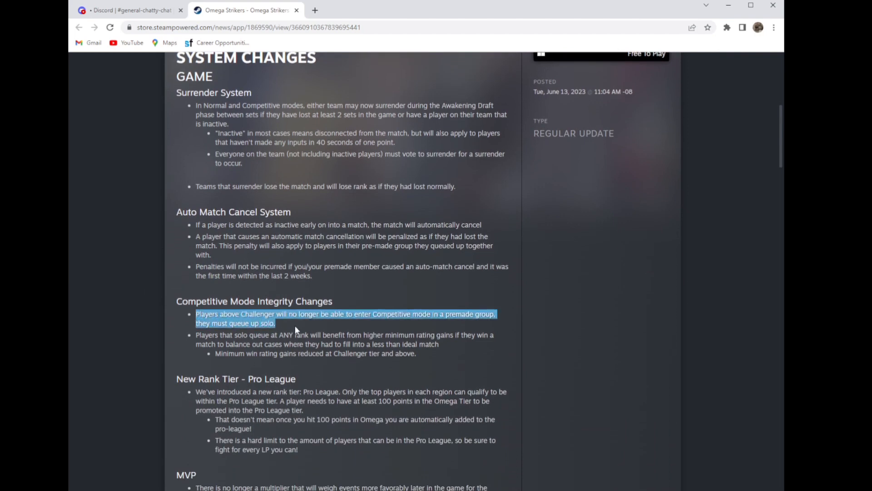
mouse_move(304, 328)
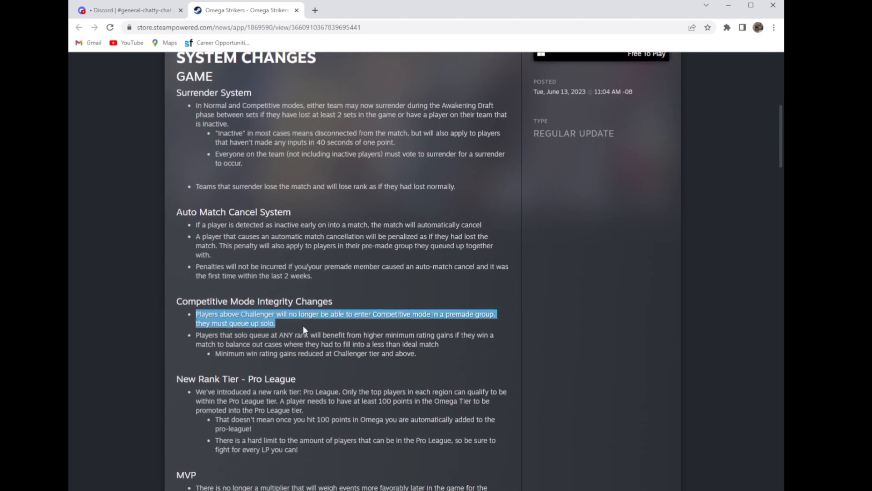
mouse_move(280, 327)
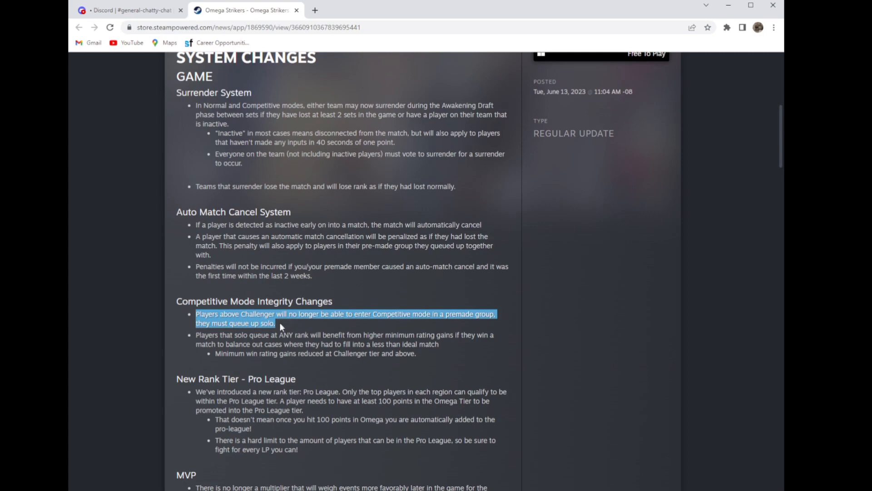
click(280, 327)
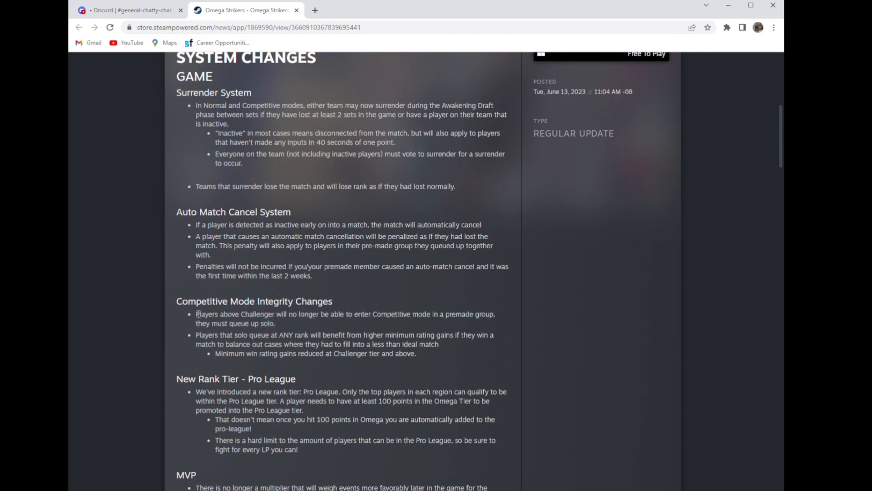
drag(196, 313, 275, 323)
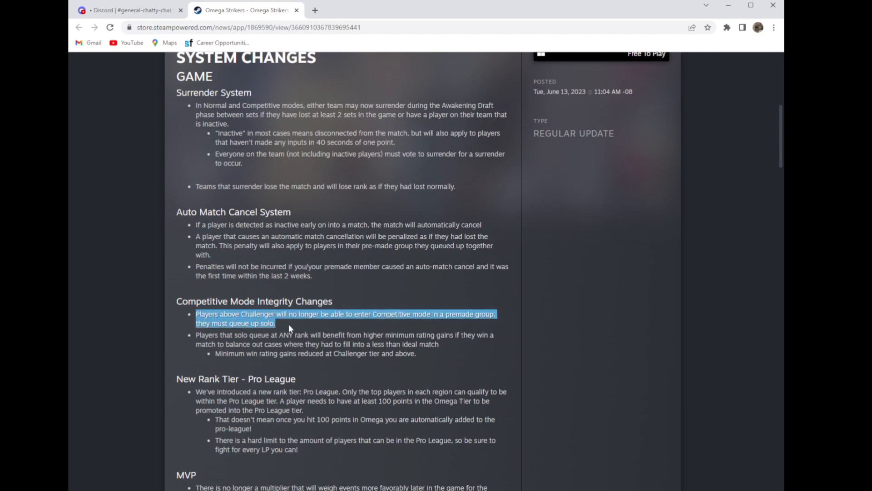
mouse_move(280, 326)
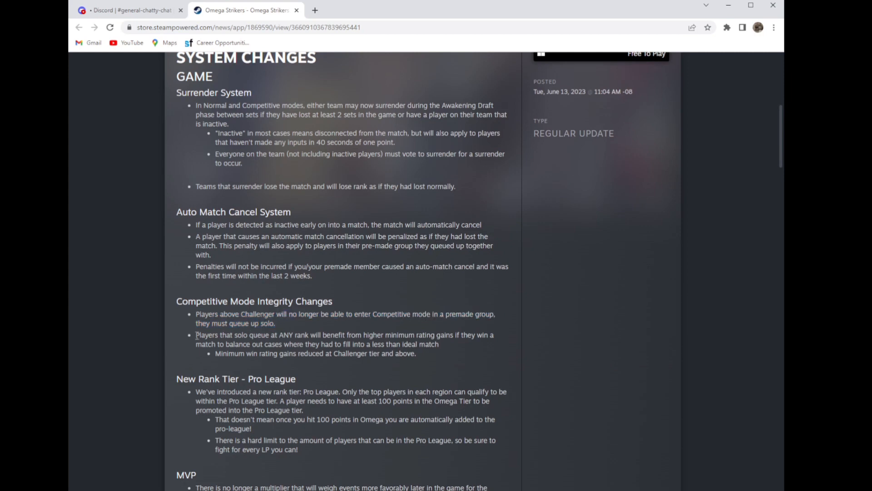
drag(196, 335, 283, 344)
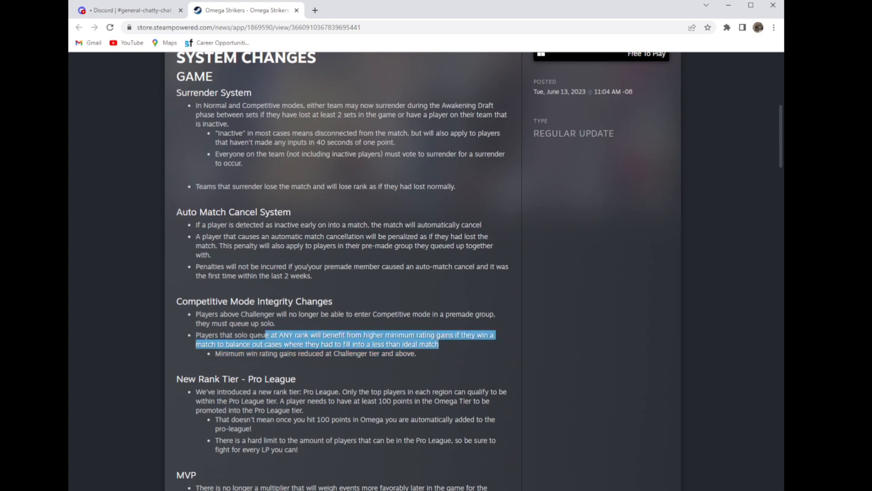
Step: Read the Pro League rank tier introduction, its player limit and the MVP multiplier removal
scroll(down, 3)
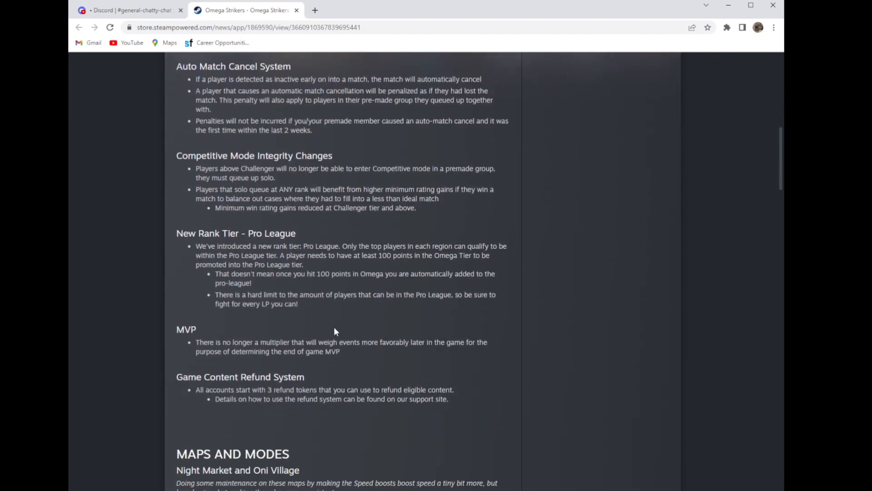
drag(196, 246, 303, 265)
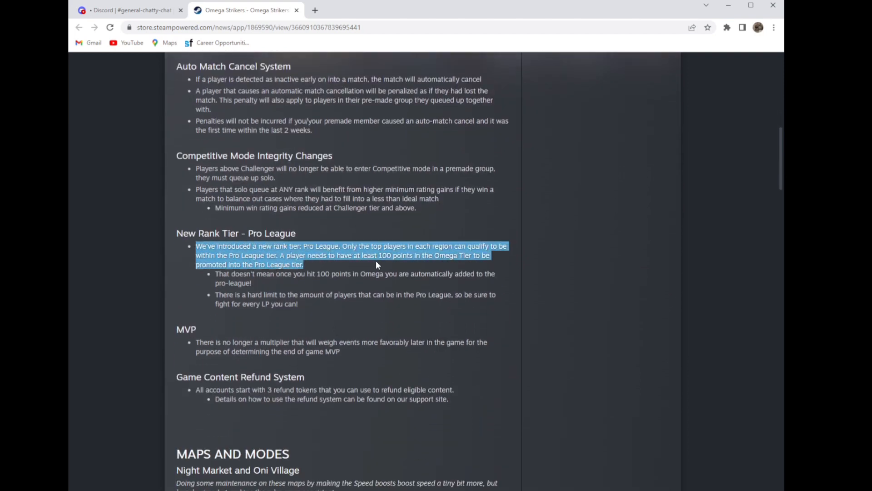
mouse_move(316, 269)
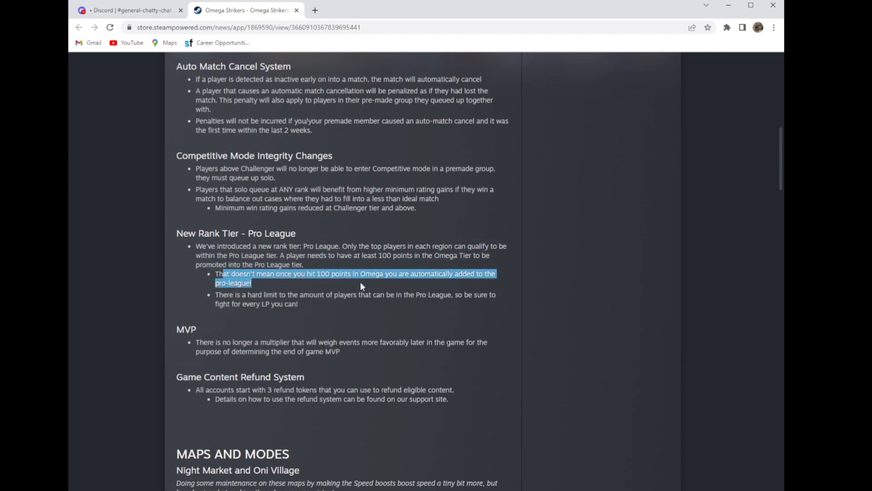
mouse_move(380, 284)
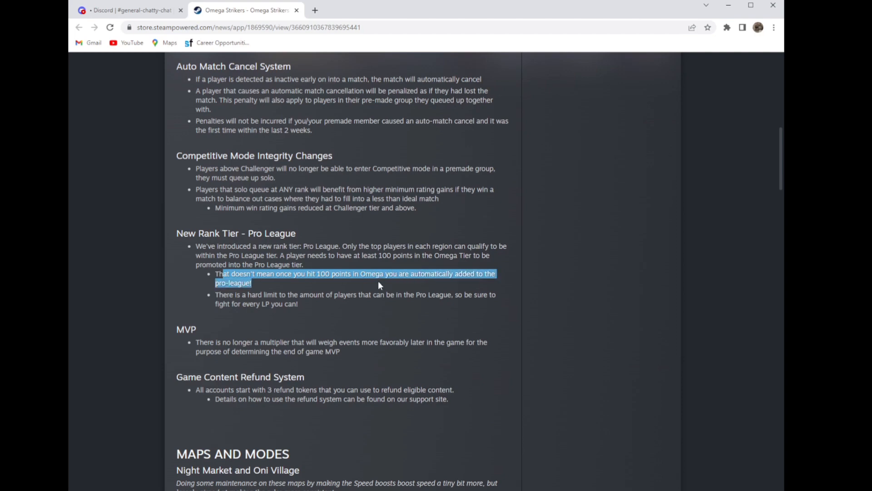
mouse_move(207, 301)
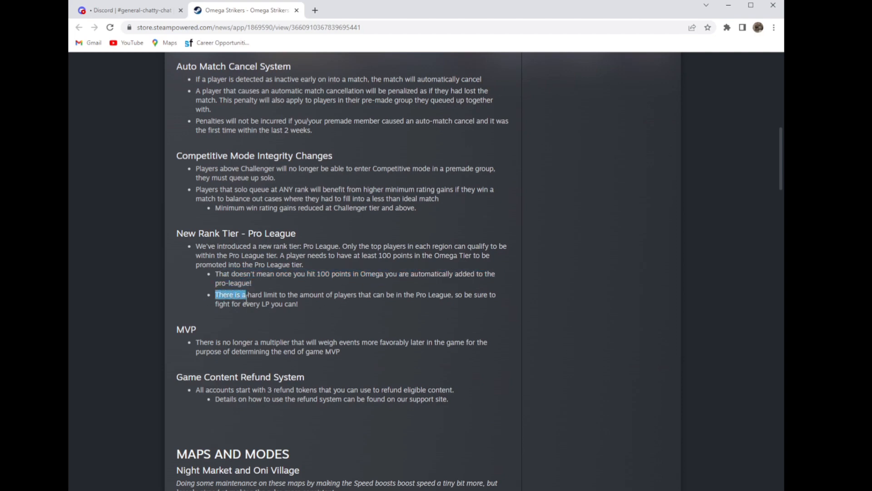
drag(215, 294, 298, 304)
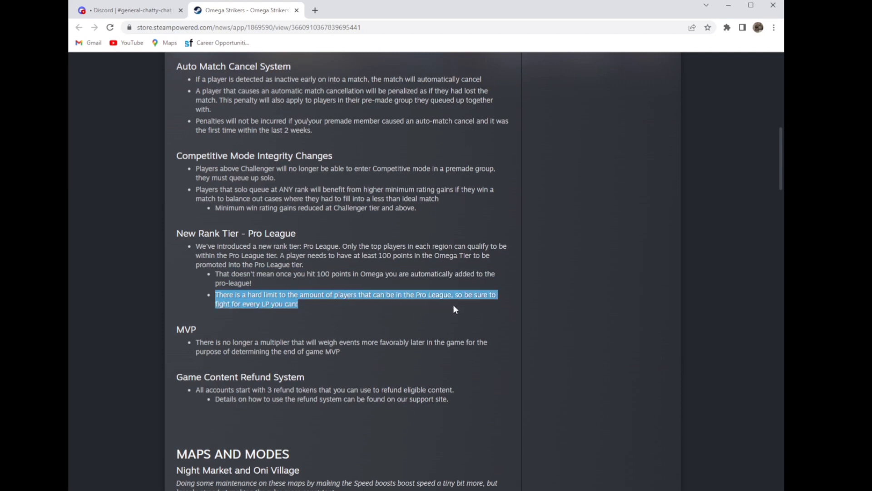
mouse_move(457, 309)
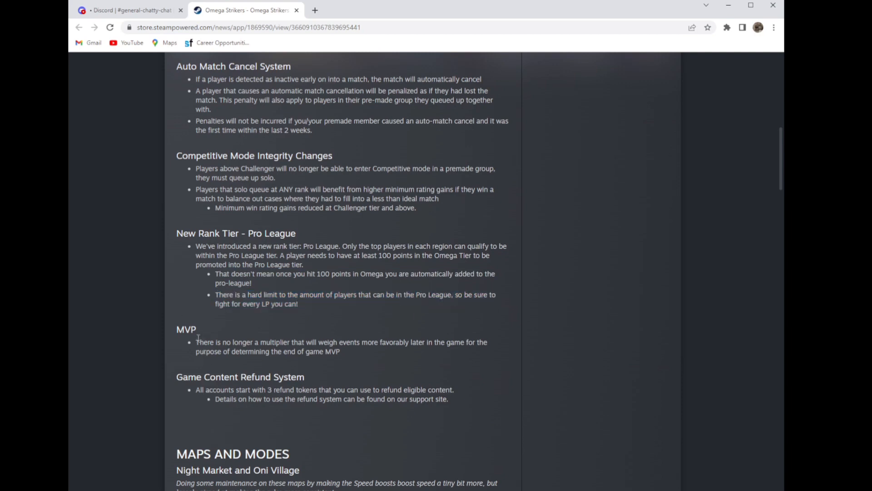
drag(196, 342, 339, 350)
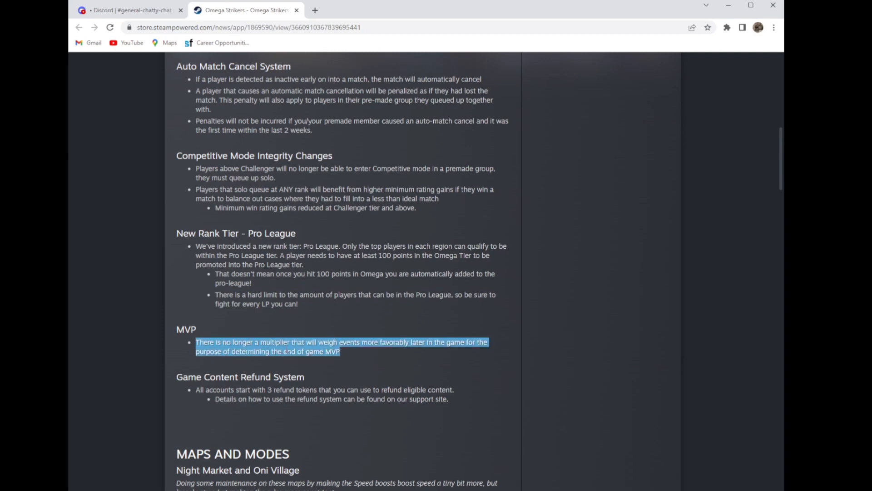
mouse_move(349, 357)
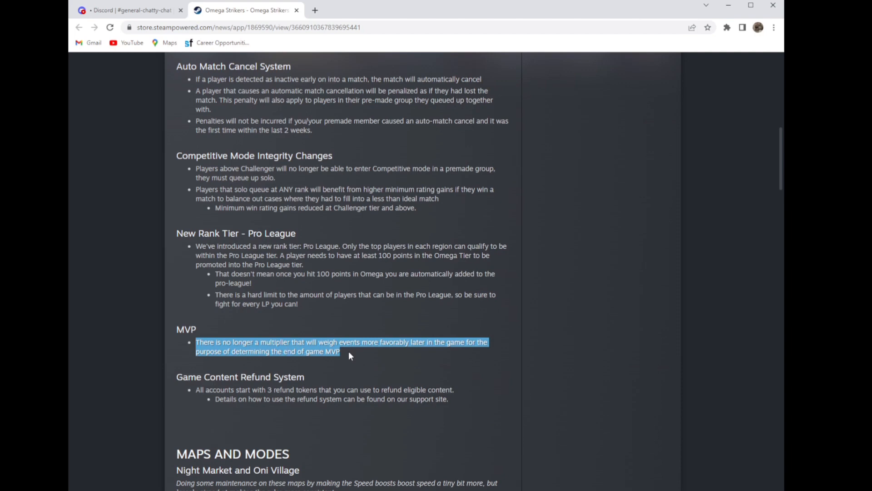
mouse_move(406, 356)
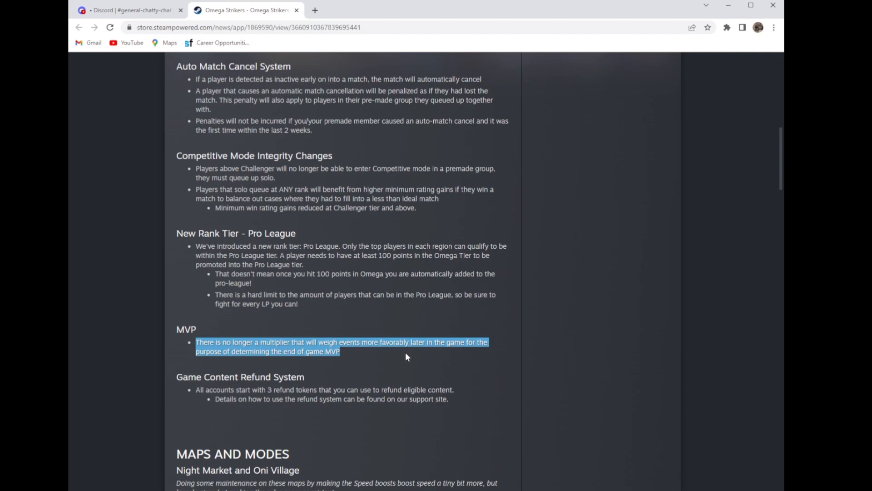
mouse_move(360, 368)
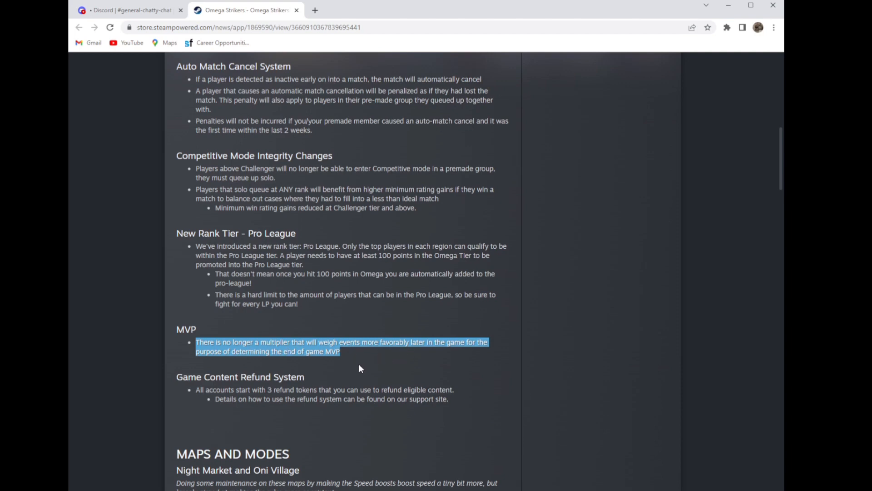
mouse_move(336, 372)
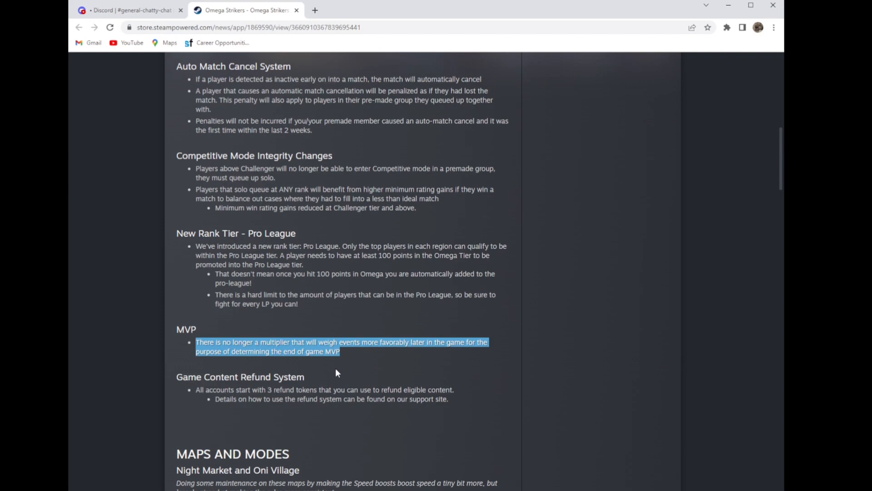
Step: Read the Game Content Refund System refund tokens and support site note, reaching Maps and Modes
scroll(down, 3)
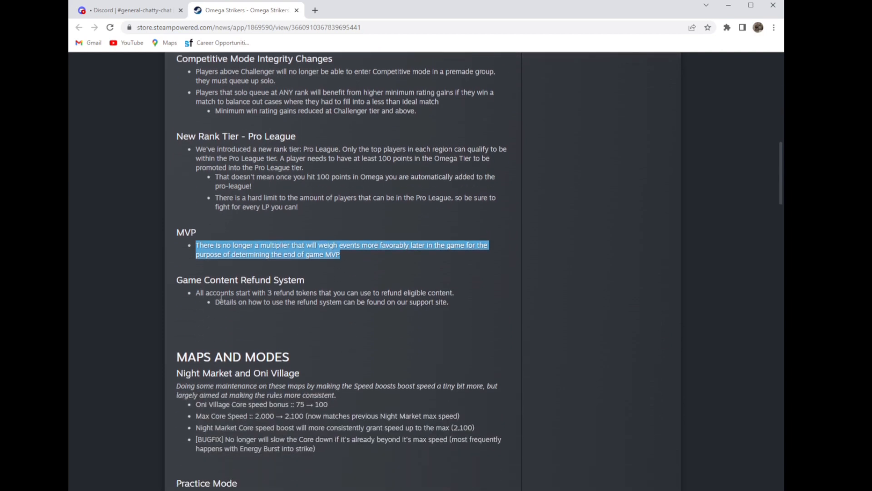
drag(196, 292, 286, 302)
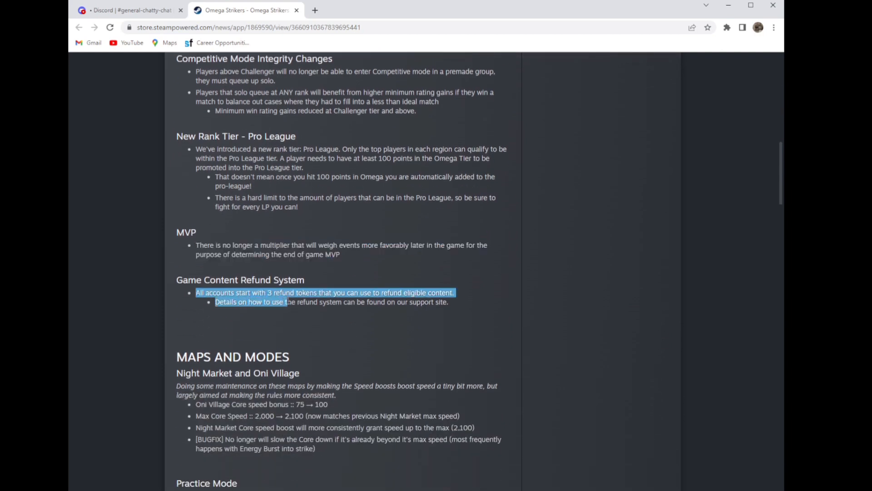
drag(288, 302, 447, 305)
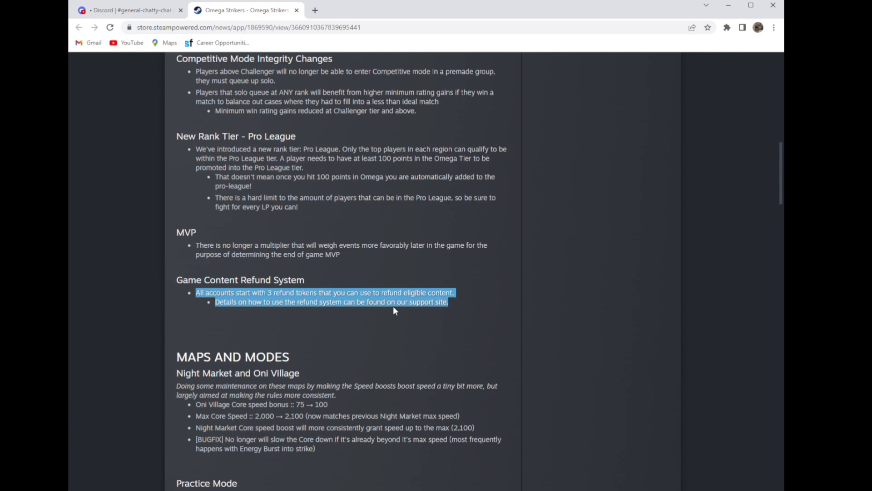
scroll(down, 3)
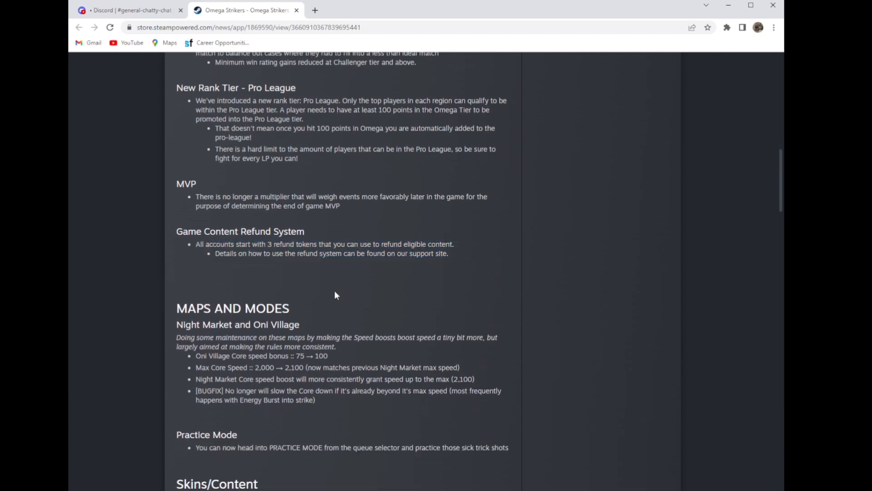
scroll(down, 3)
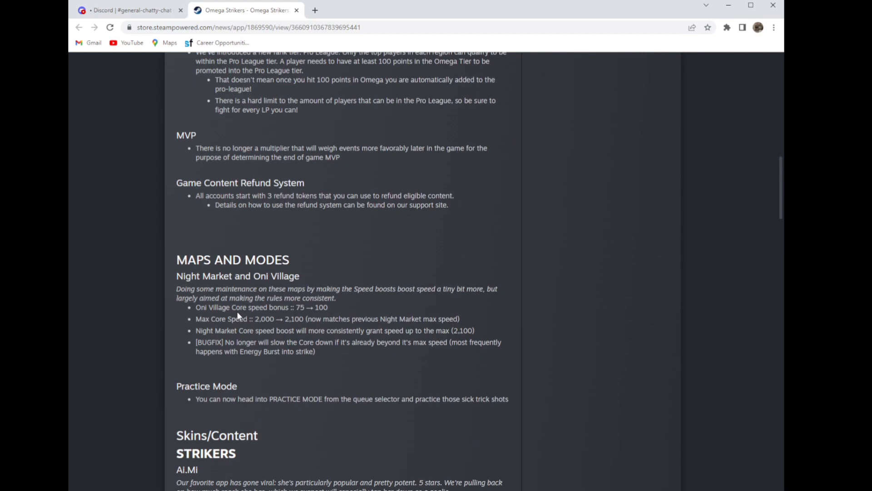
Step: Read the Night Market Max Core Speed 2,000 → 2,100, Core speed boost bugfix and Practice Mode notes
drag(209, 306, 309, 318)
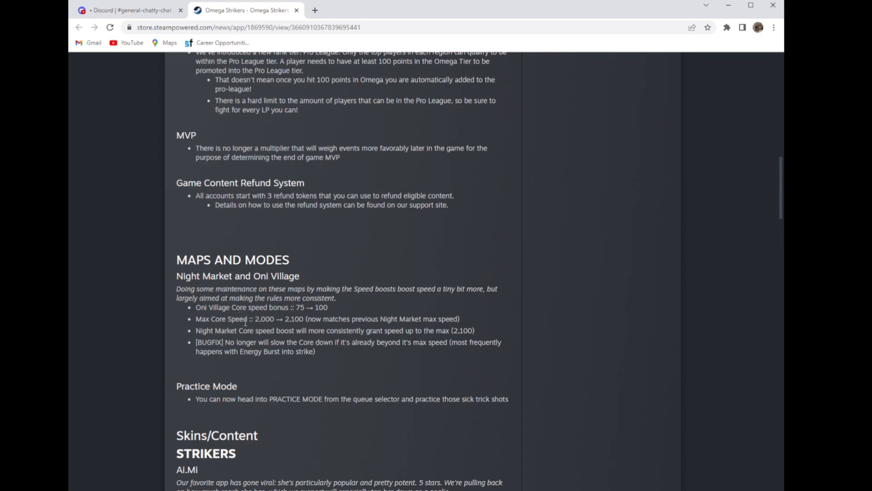
drag(254, 319, 307, 319)
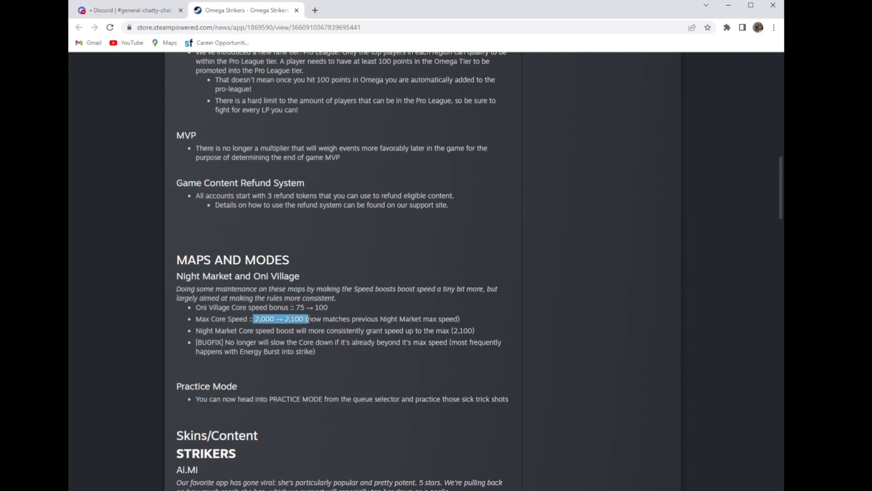
click(243, 330)
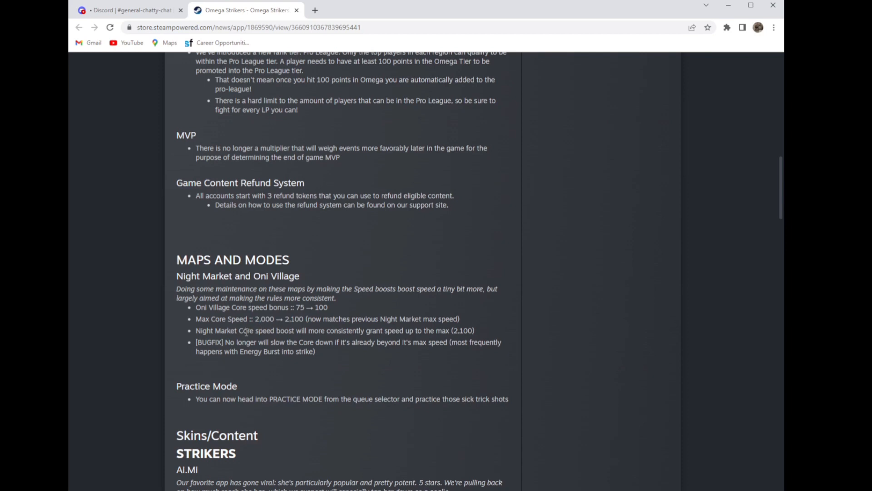
drag(196, 330, 333, 330)
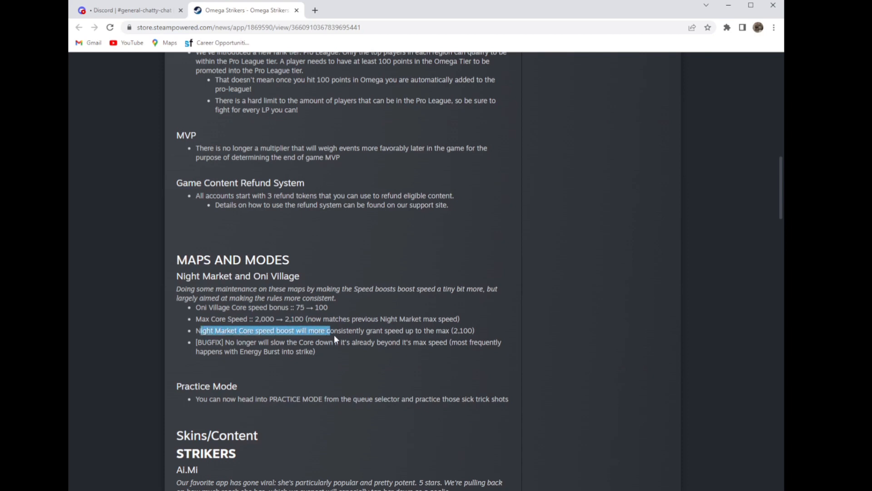
drag(334, 329, 476, 329)
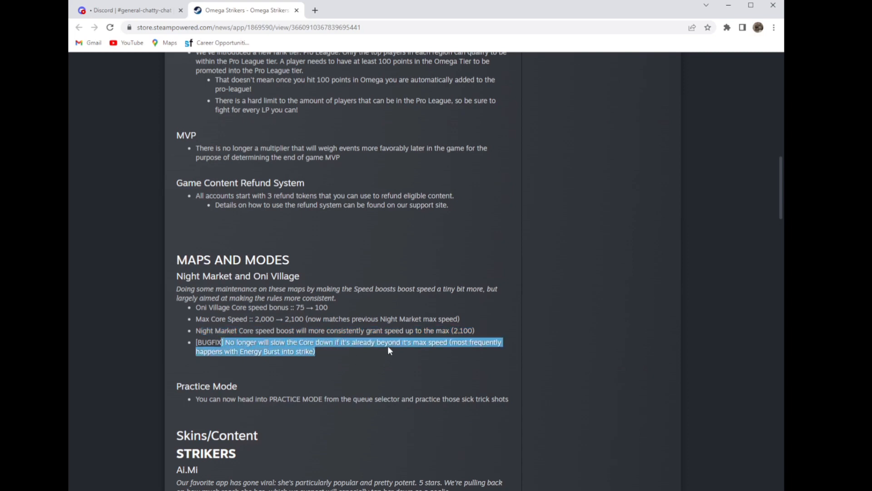
mouse_move(388, 357)
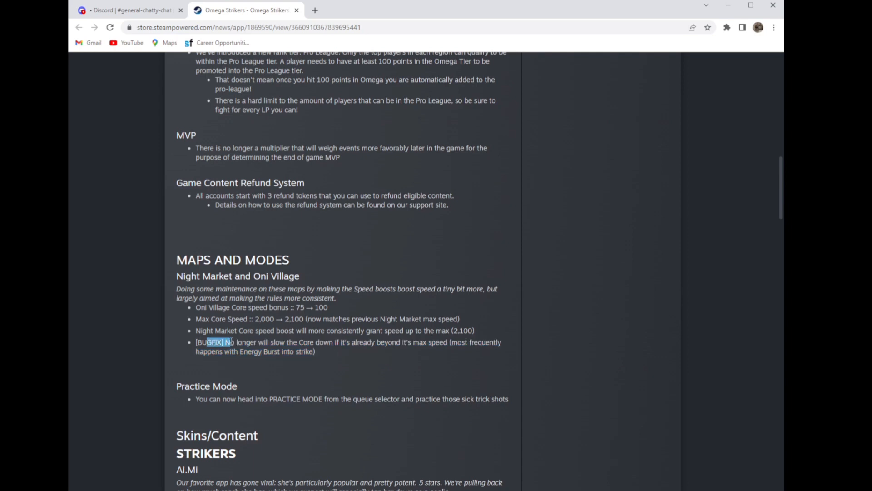
click(278, 342)
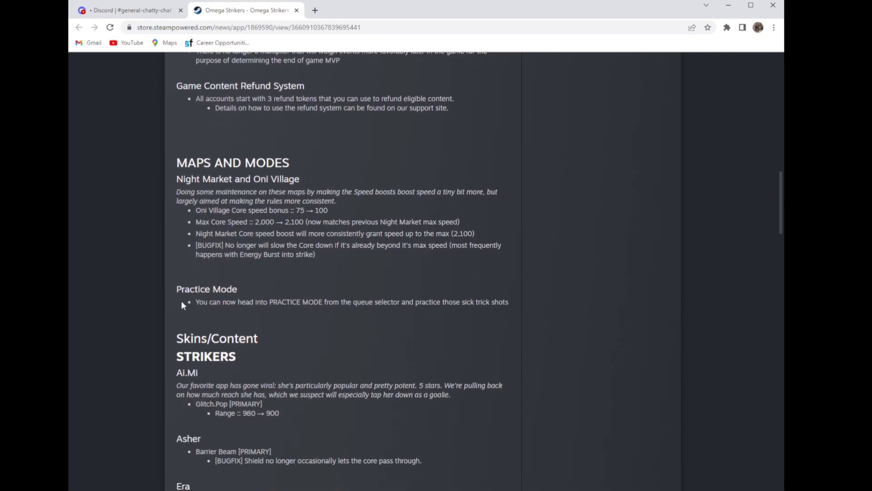
drag(197, 302, 508, 302)
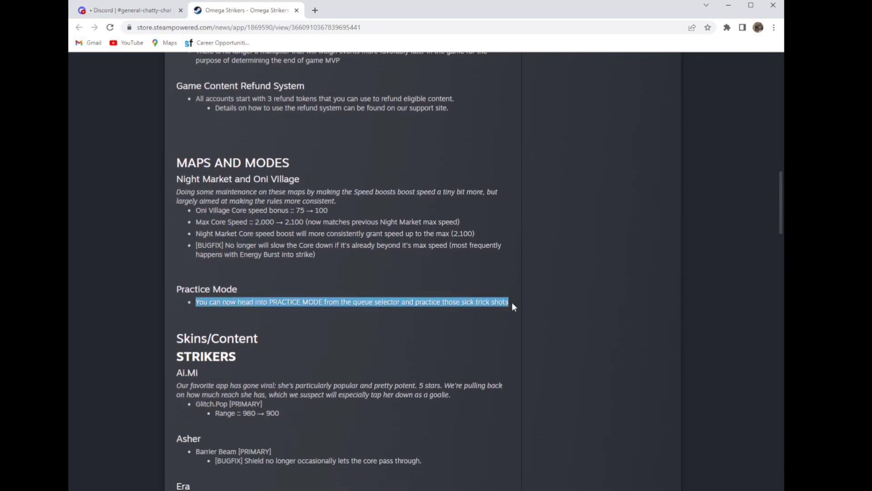
Step: Read Ai.Mi's range change 980 → 900 and Asher's bugfix note in the Strikers section
scroll(down, 3)
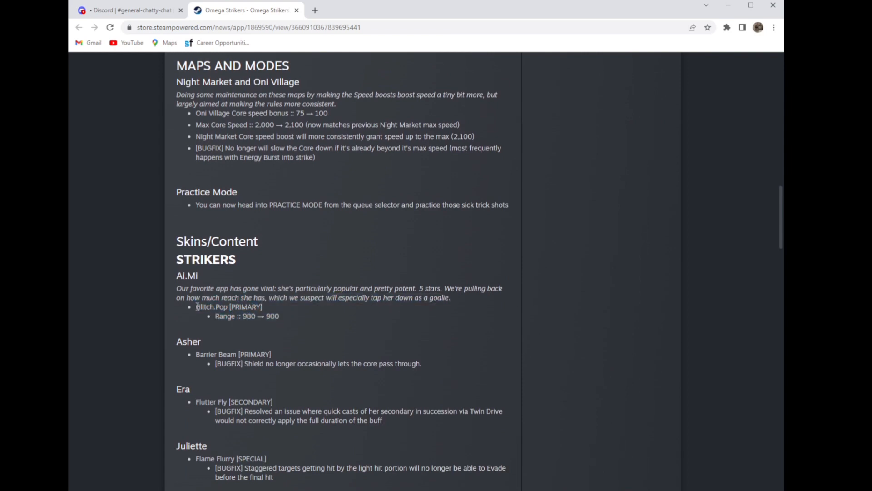
drag(196, 307, 278, 316)
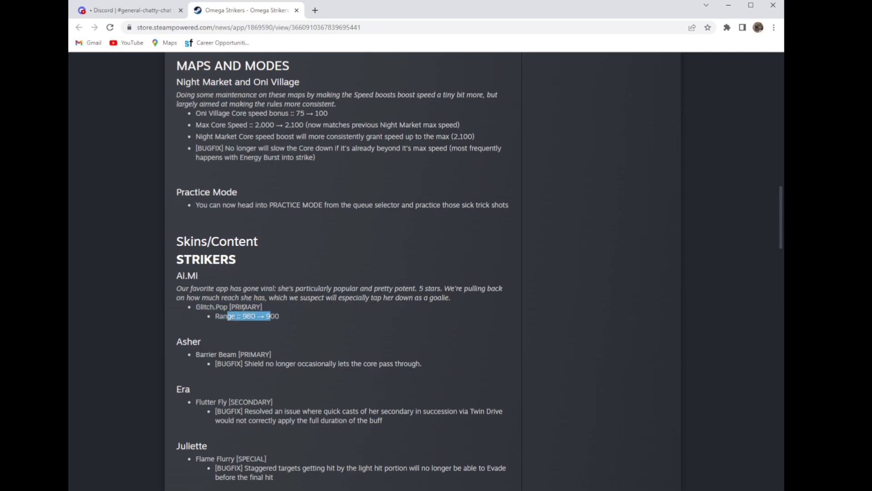
scroll(down, 3)
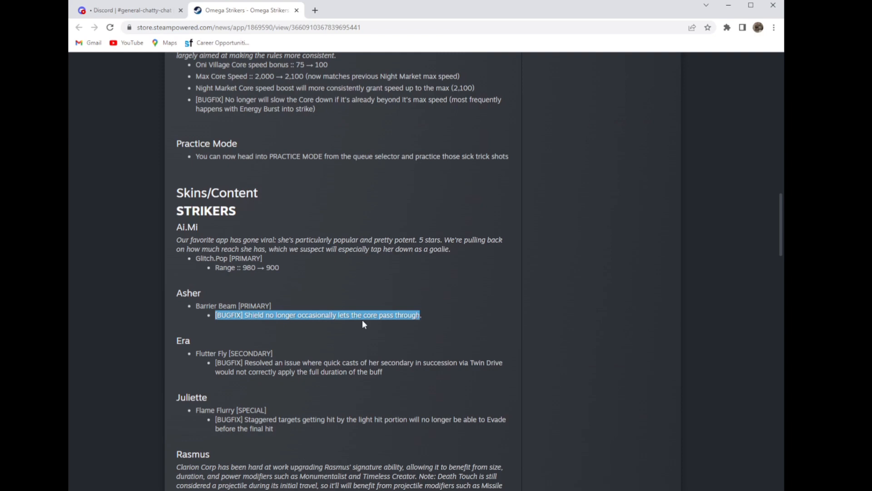
click(200, 324)
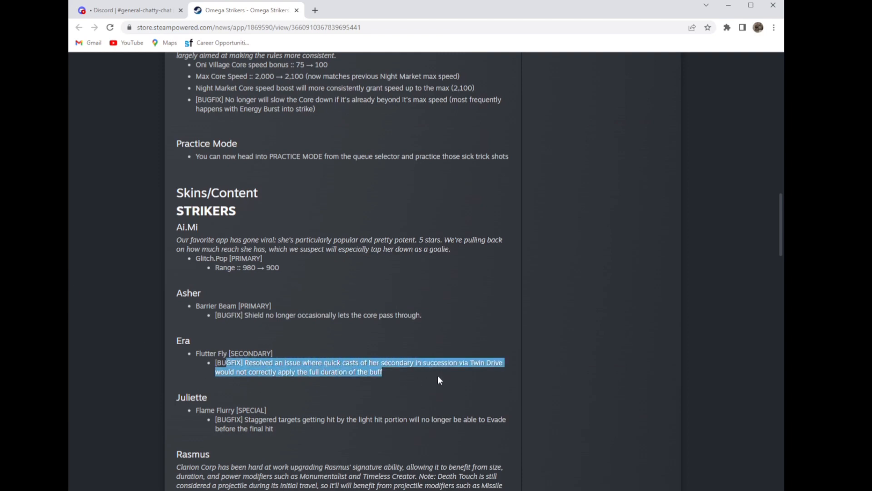
Step: Read the Era and Juliette notes, including Juliette's bugfix
scroll(down, 3)
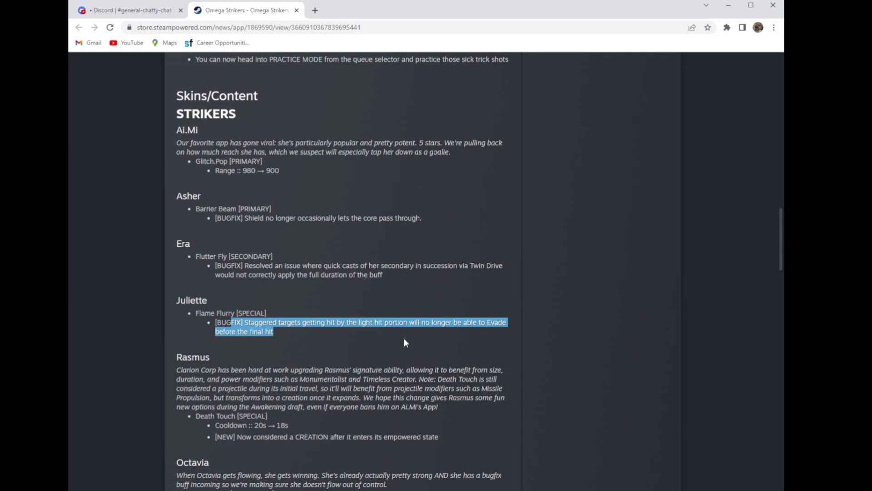
mouse_move(293, 334)
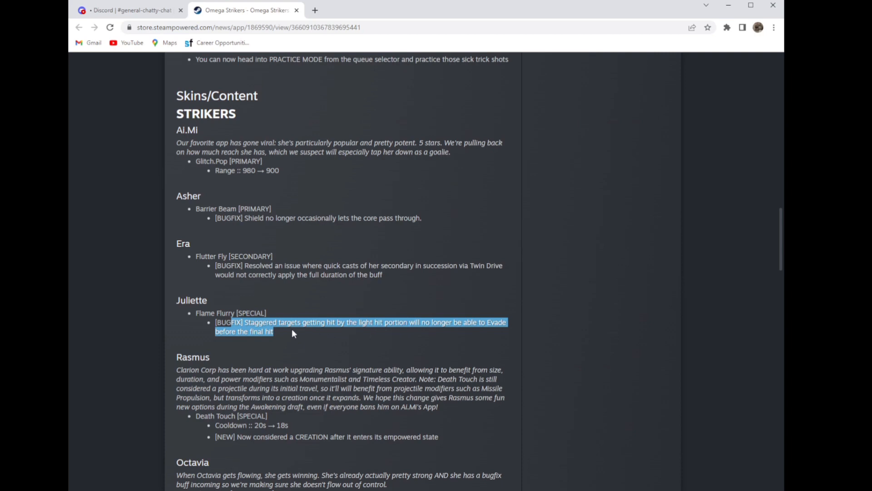
click(284, 335)
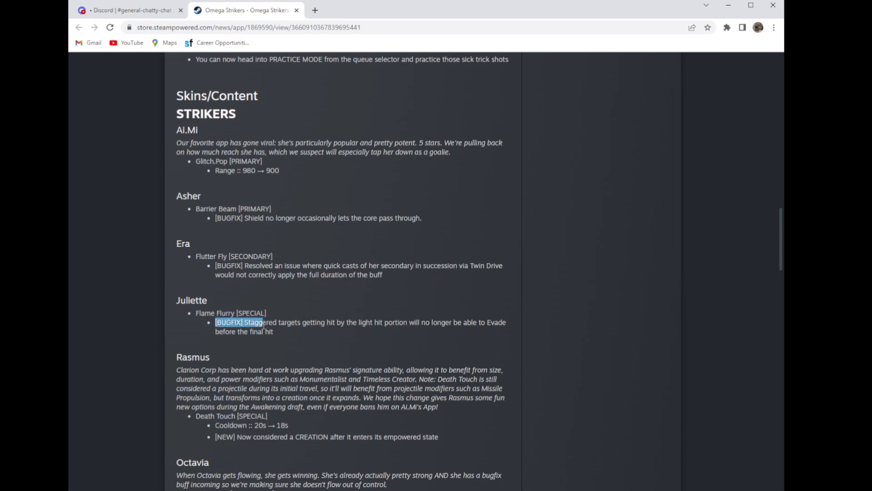
scroll(down, 3)
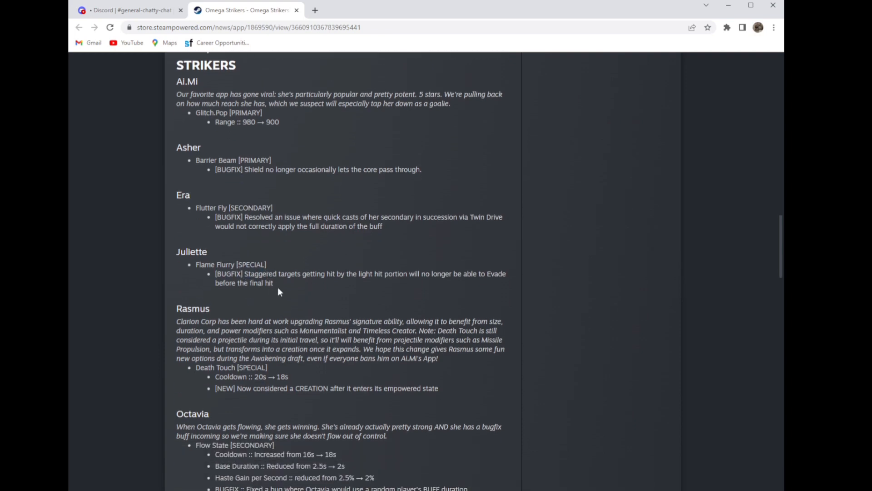
Step: Read Rasmus's Death Touch changes and Octavia's Flow State cooldown increase
scroll(down, 3)
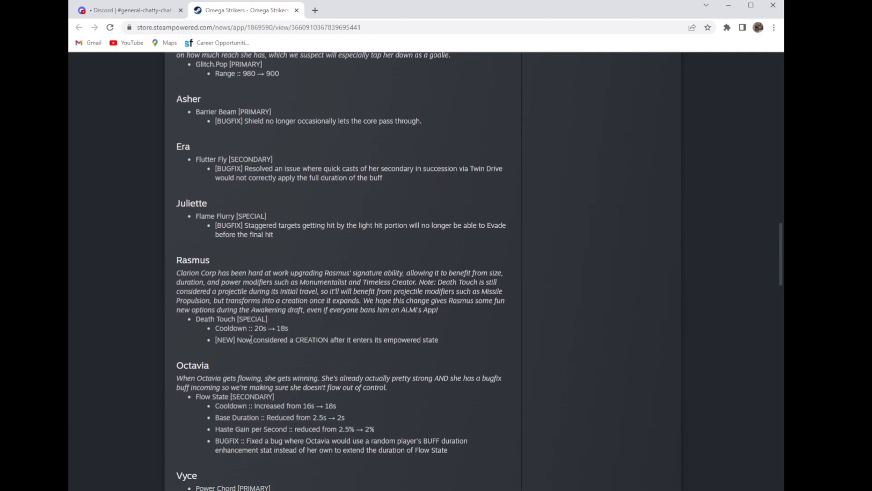
drag(227, 339, 439, 339)
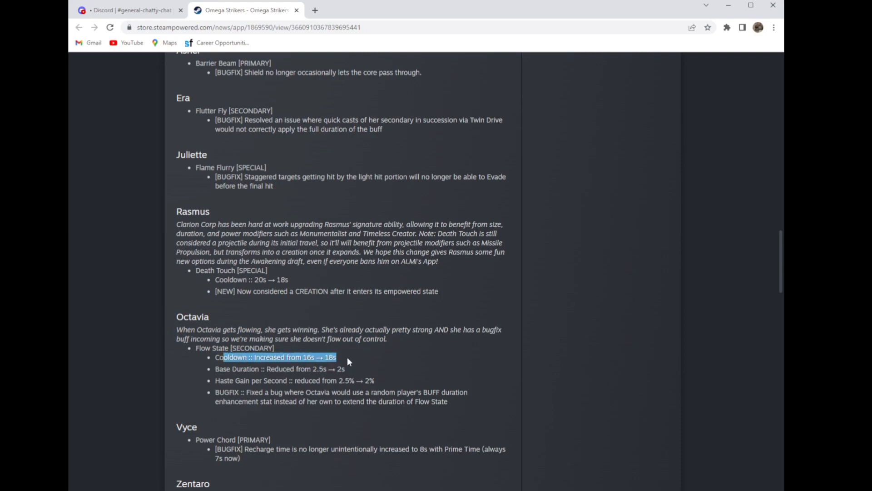
mouse_move(396, 362)
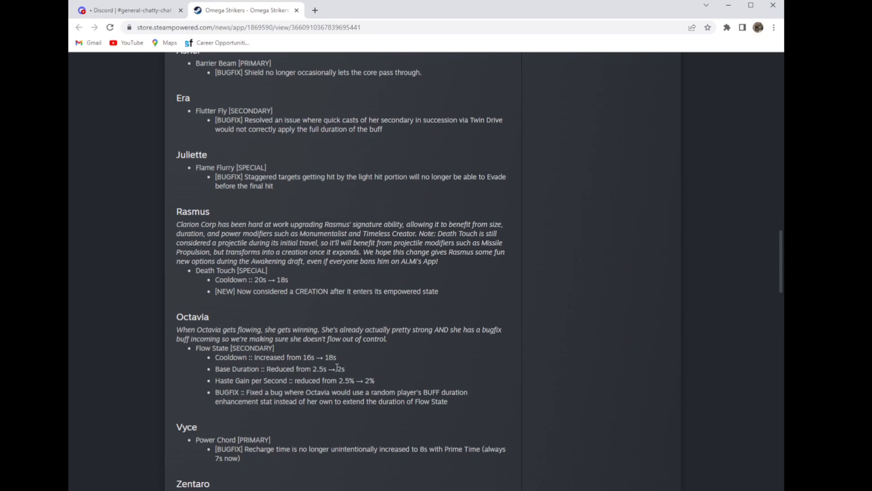
mouse_move(376, 351)
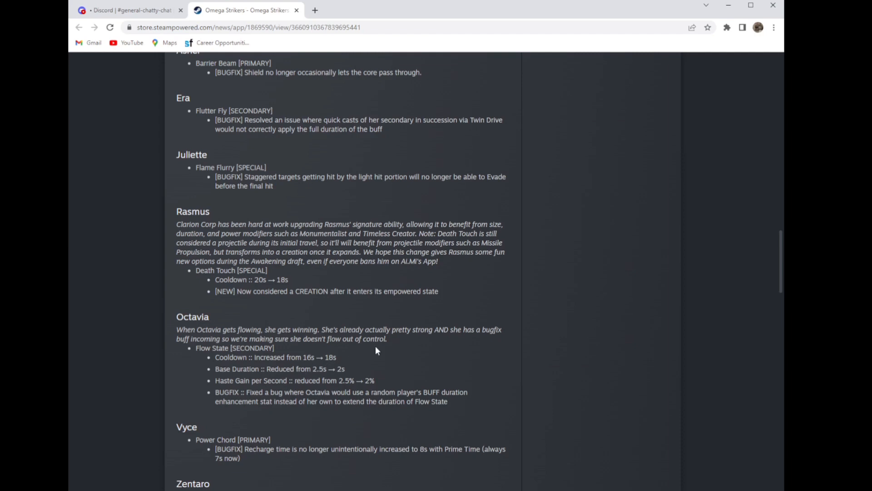
mouse_move(417, 250)
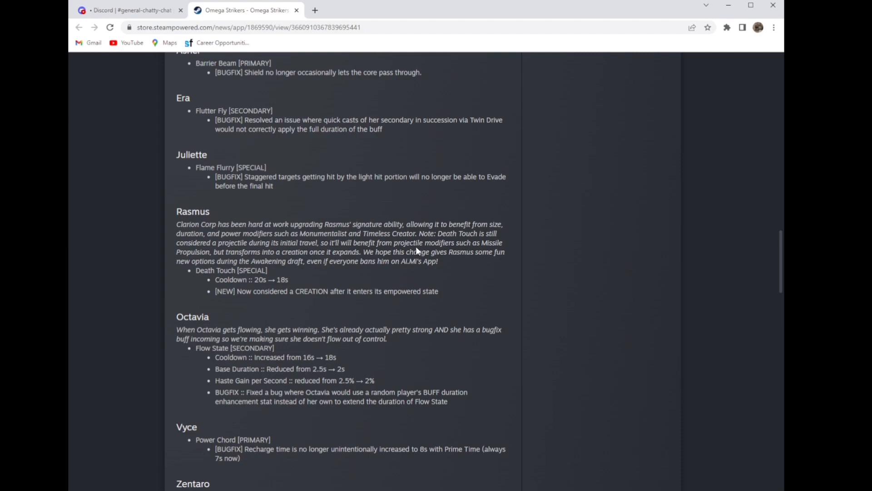
mouse_move(433, 265)
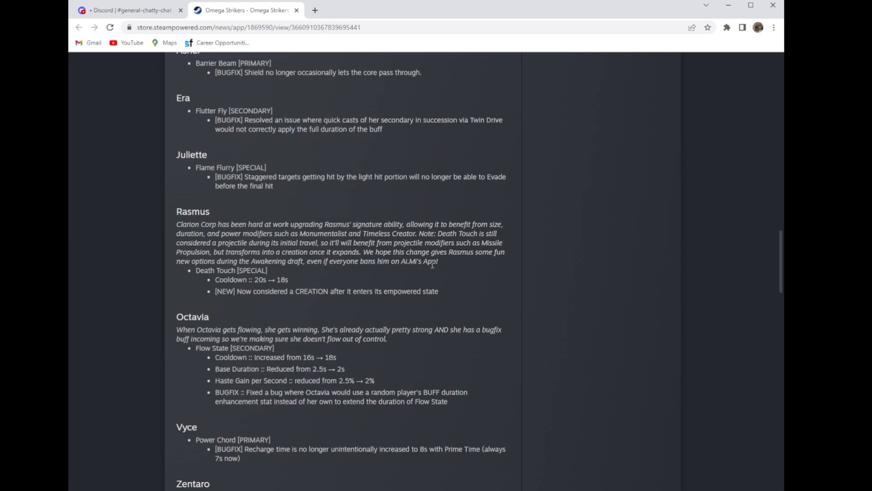
Step: Read the Vyce Power Chord bugfix and Zentaro's Iai Rush indicator change
scroll(down, 3)
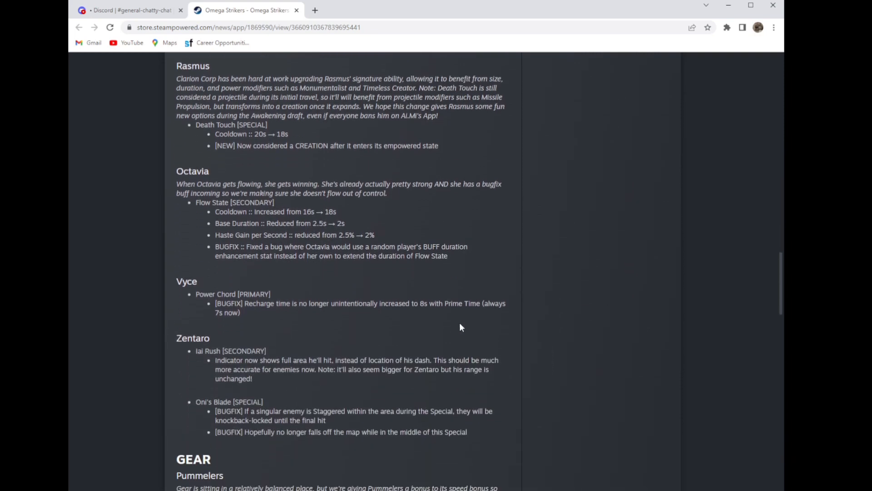
scroll(down, 3)
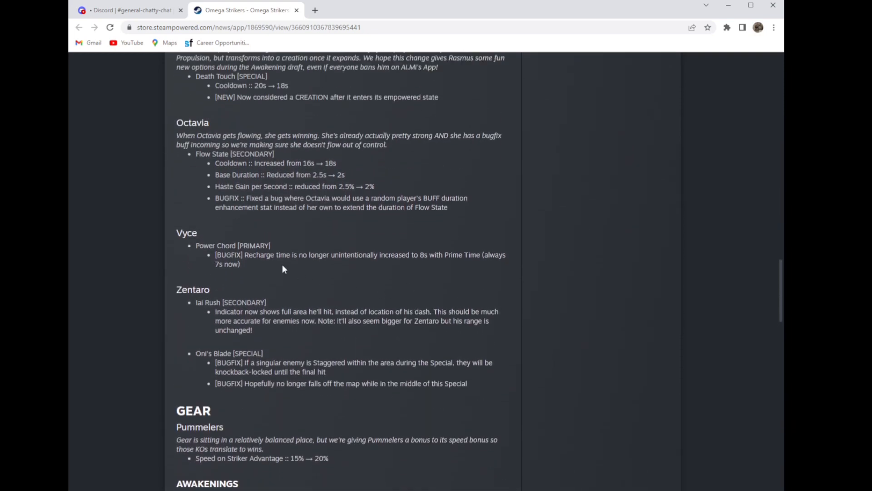
drag(203, 245, 274, 255)
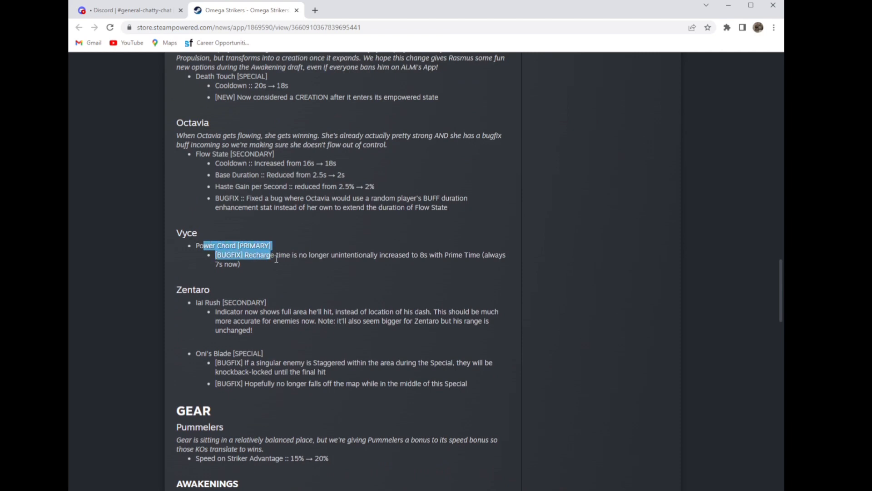
click(362, 269)
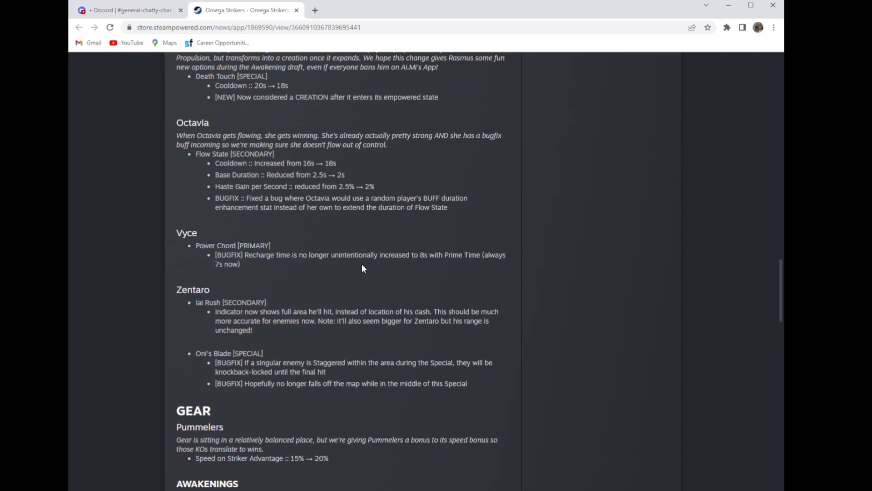
mouse_move(431, 260)
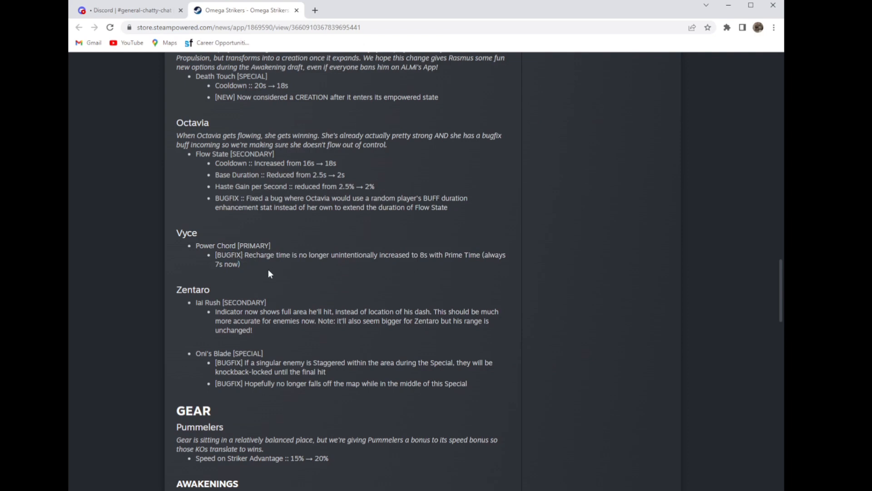
scroll(down, 3)
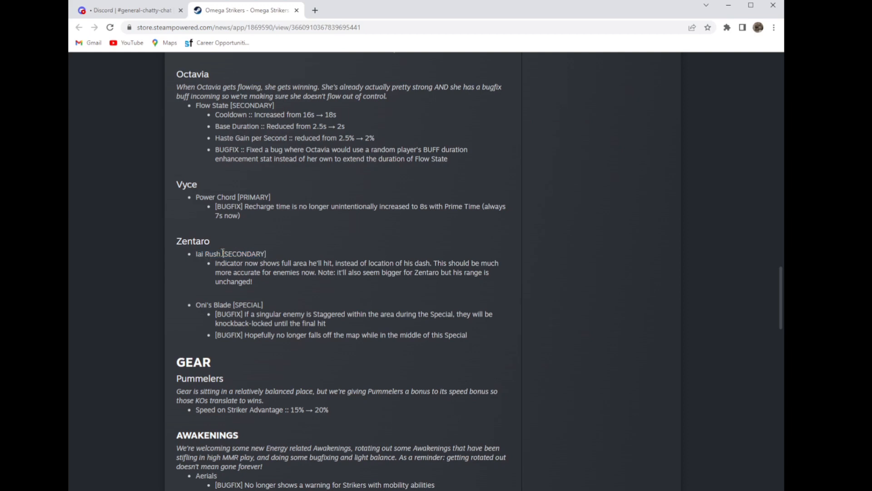
double_click(230, 253)
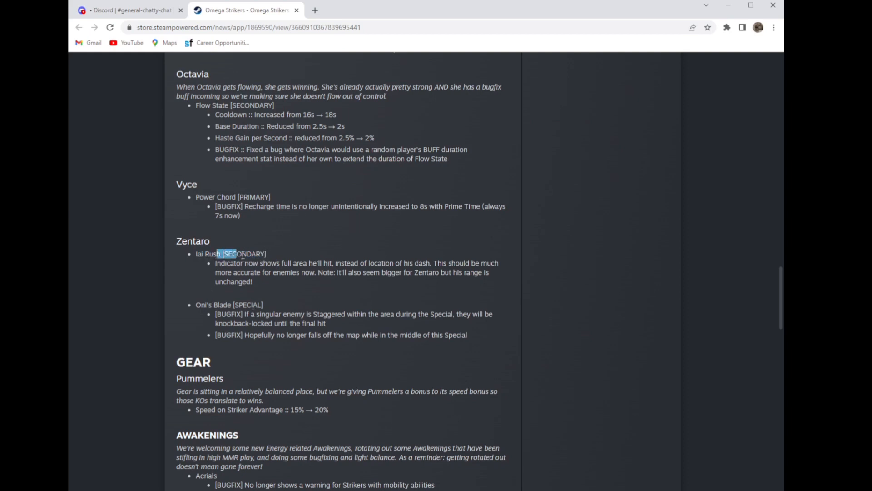
drag(228, 254, 430, 276)
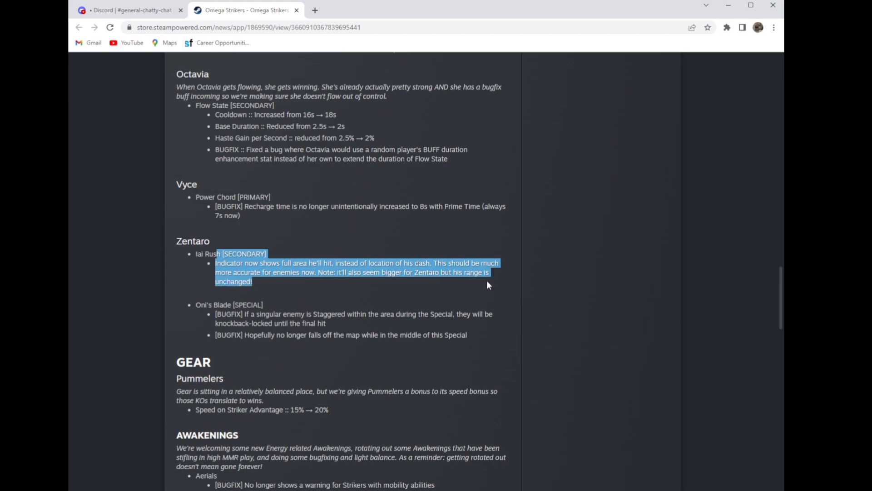
mouse_move(313, 285)
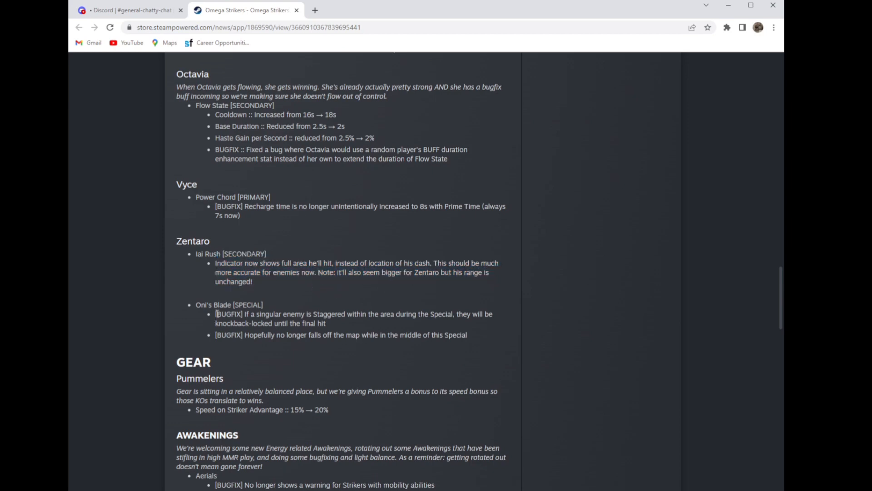
Step: Read Zentaro's Oni's Blade bugfixes for Staggered and falling off the map
drag(217, 314, 317, 314)
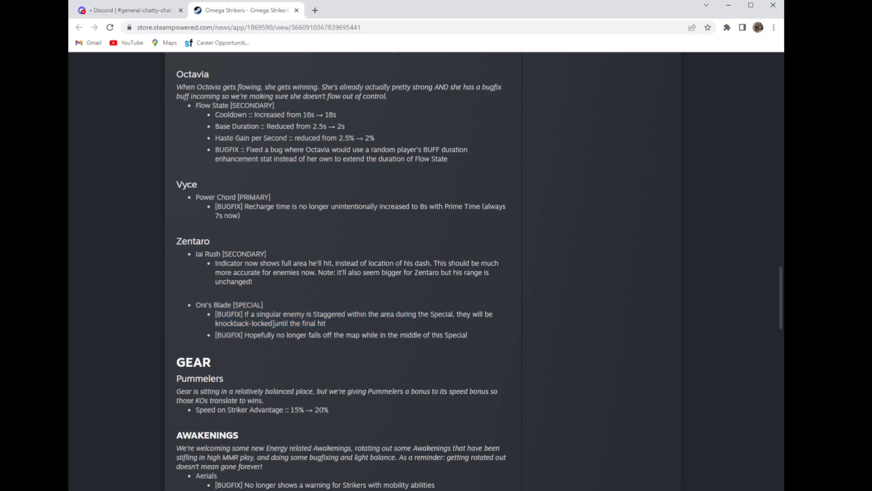
drag(274, 323, 326, 323)
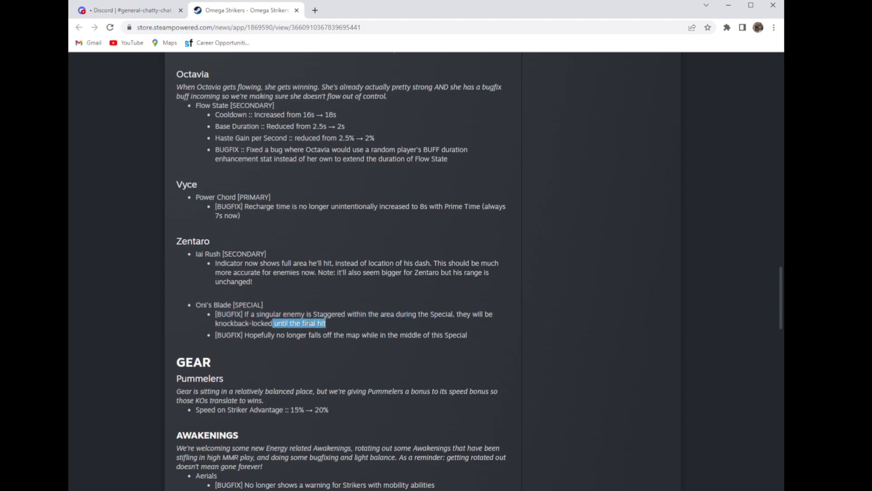
click(254, 334)
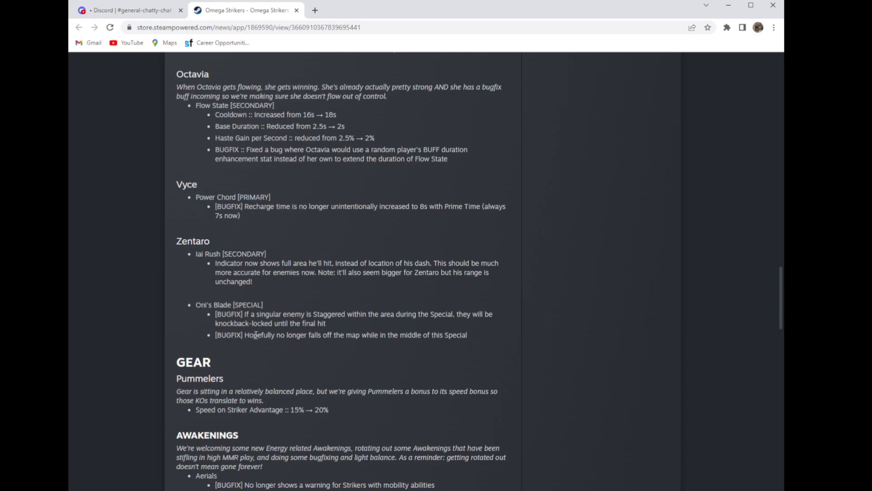
drag(254, 335, 468, 335)
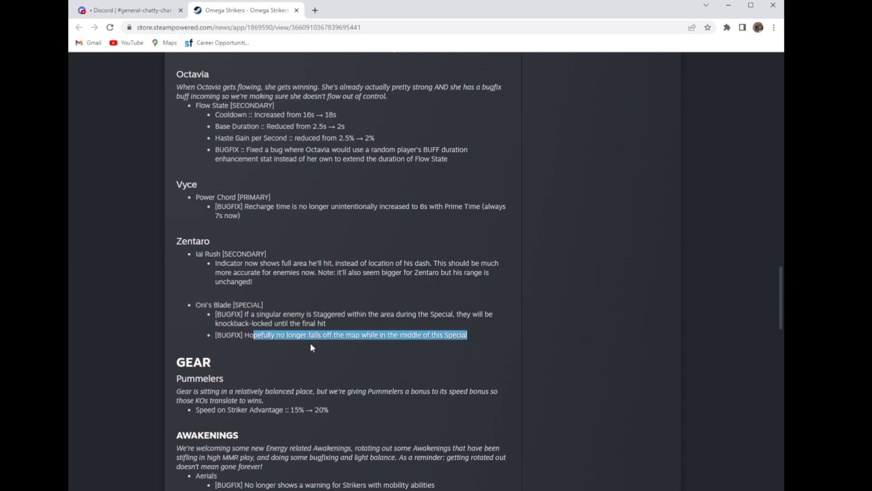
drag(311, 335, 475, 335)
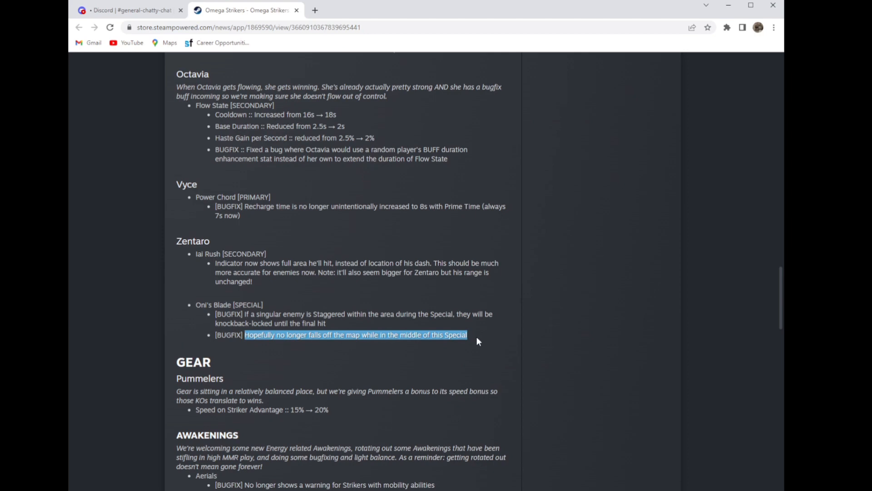
click(475, 340)
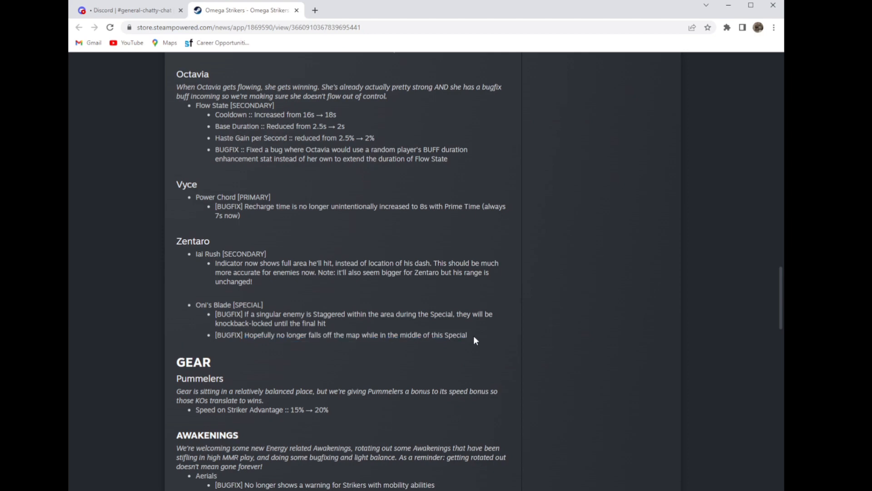
Step: Read the Gear Pummelers change and the Aerials warning bugfix and Primetime damage change in Awakenings
scroll(down, 3)
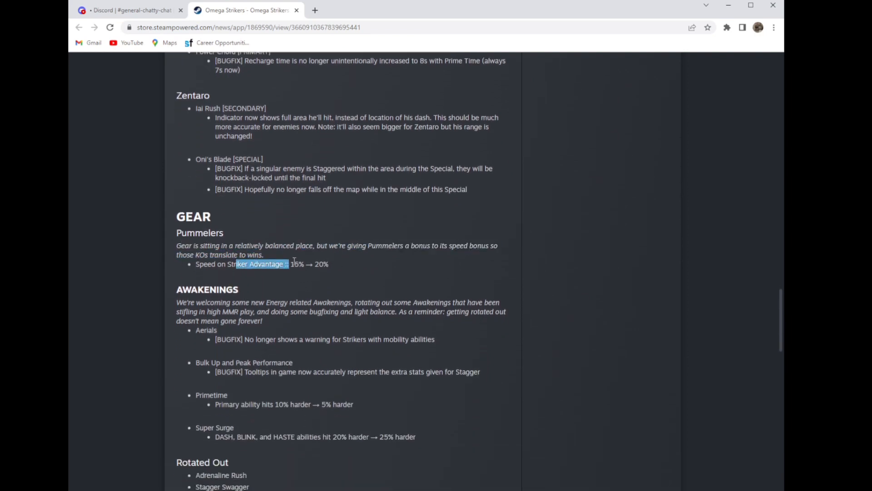
scroll(down, 3)
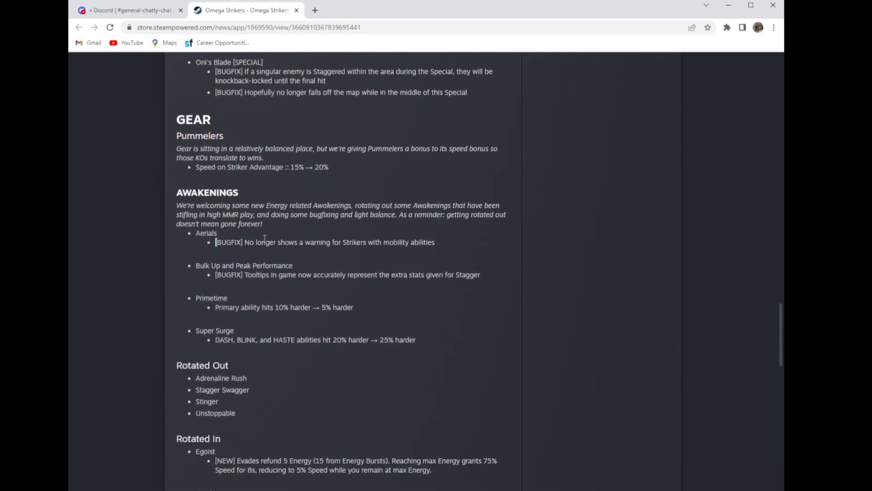
drag(243, 242, 435, 242)
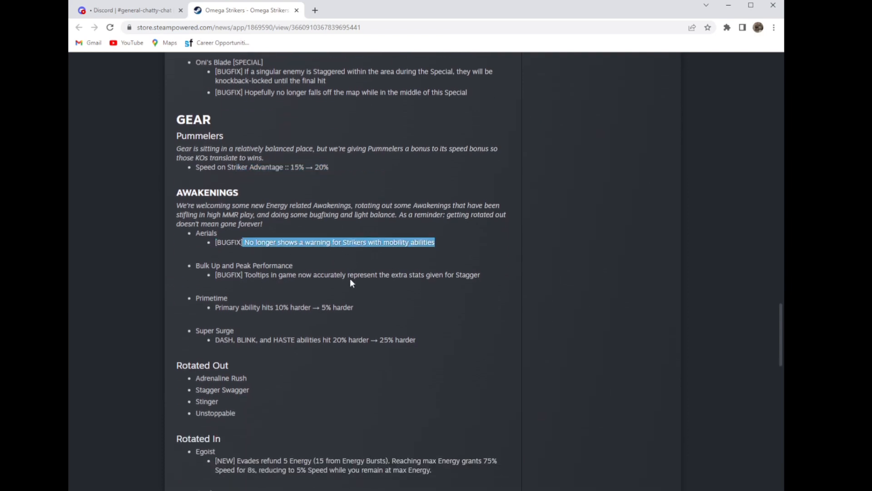
mouse_move(350, 283)
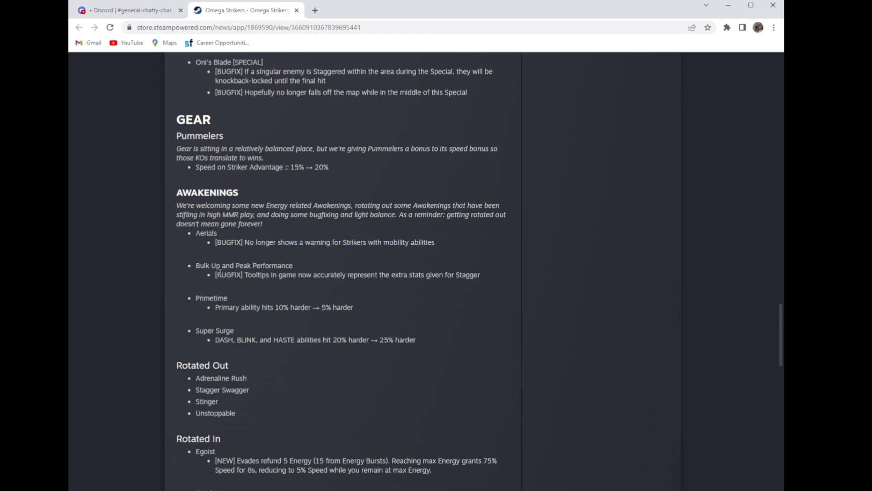
drag(216, 275, 371, 275)
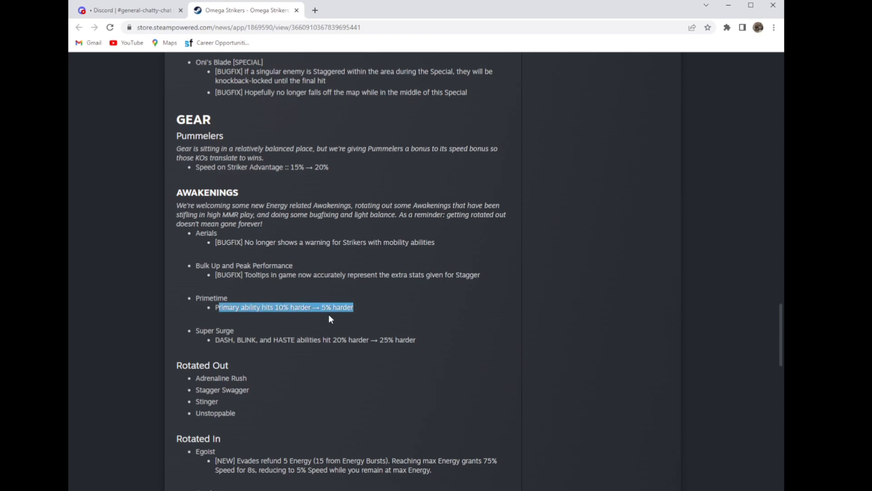
mouse_move(262, 318)
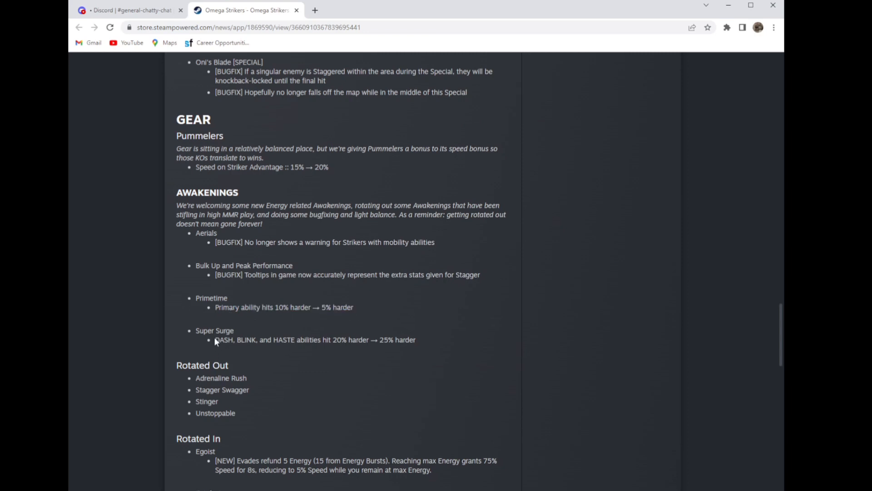
drag(215, 339, 415, 339)
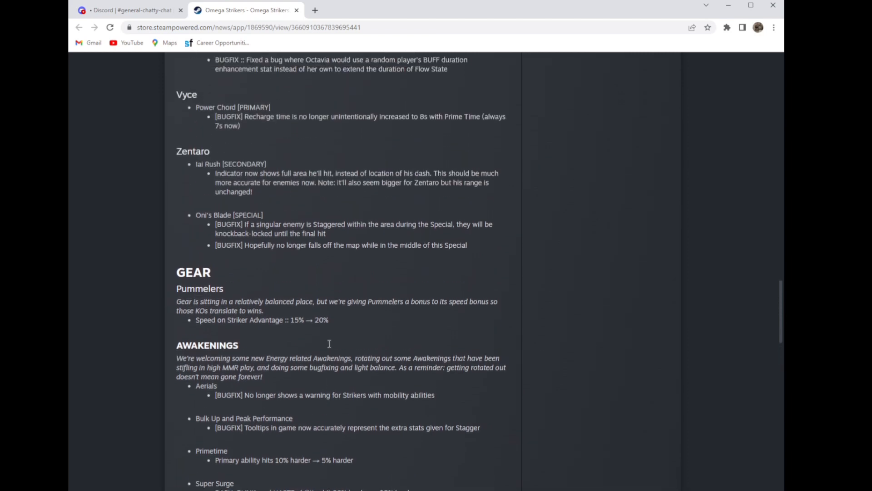
Step: Reach the Rotated Out awakenings list, selecting Unstoppable
scroll(down, 3)
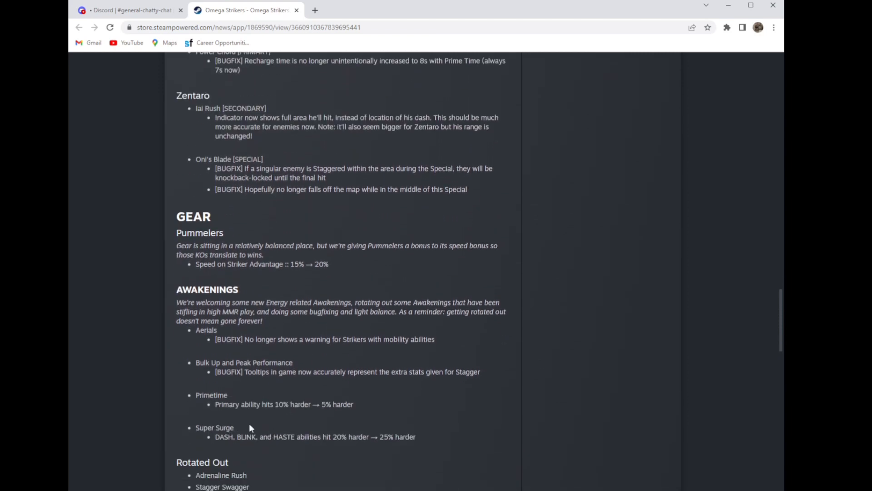
scroll(down, 3)
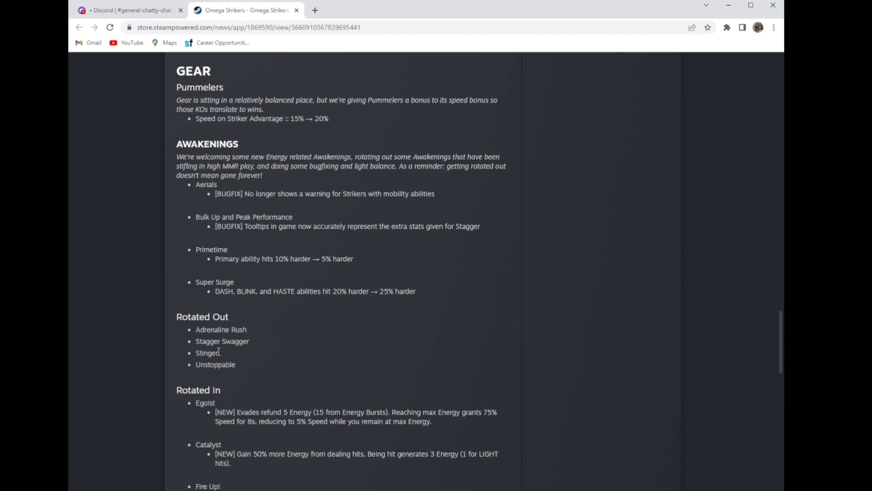
double_click(214, 365)
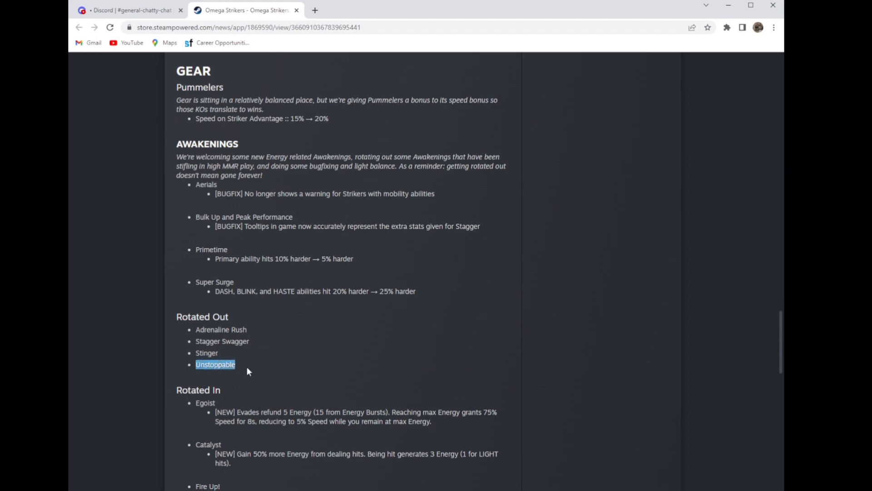
Step: Read the Rotated In awakenings, Egoist through Reverberation, with Bug Fixes coming into view
scroll(down, 3)
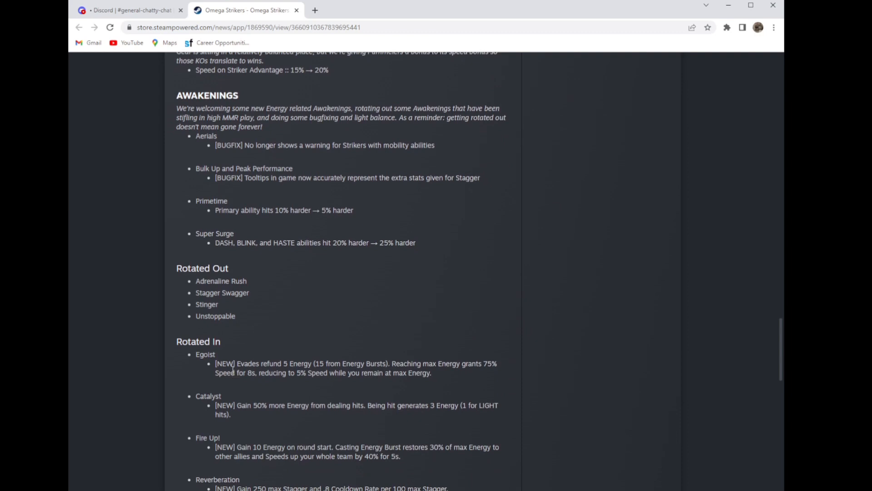
scroll(down, 3)
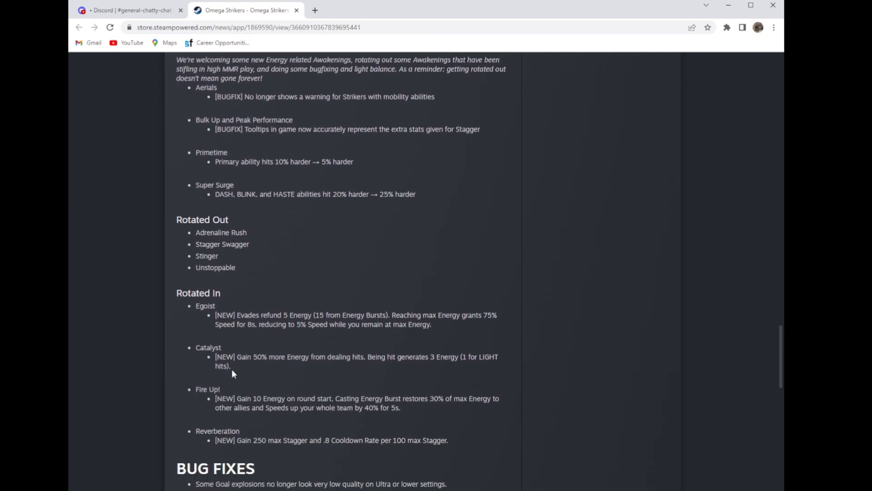
mouse_move(204, 328)
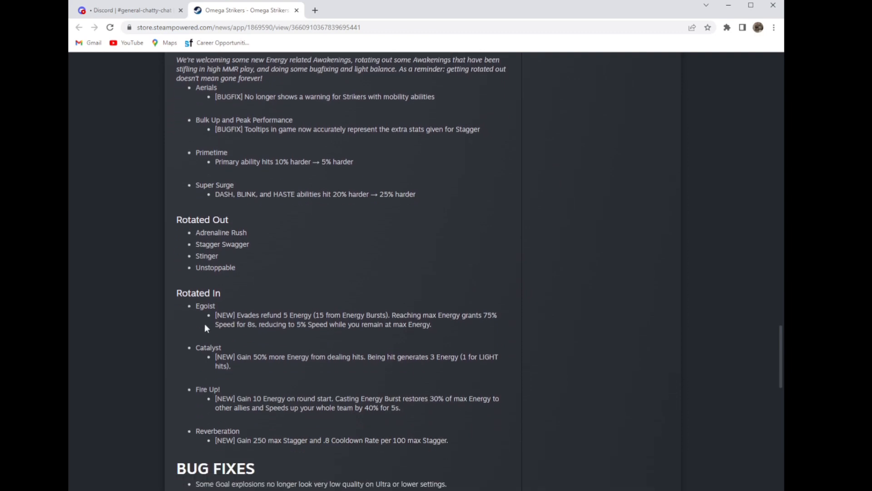
mouse_move(219, 310)
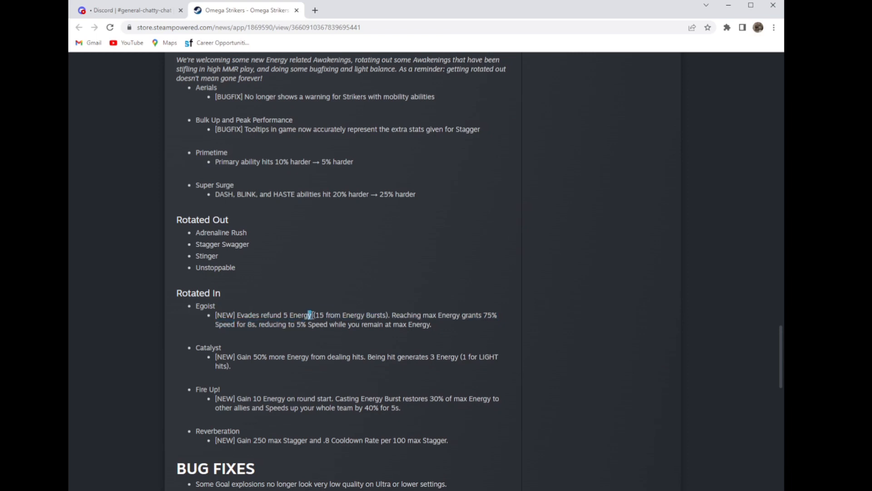
drag(311, 315, 393, 315)
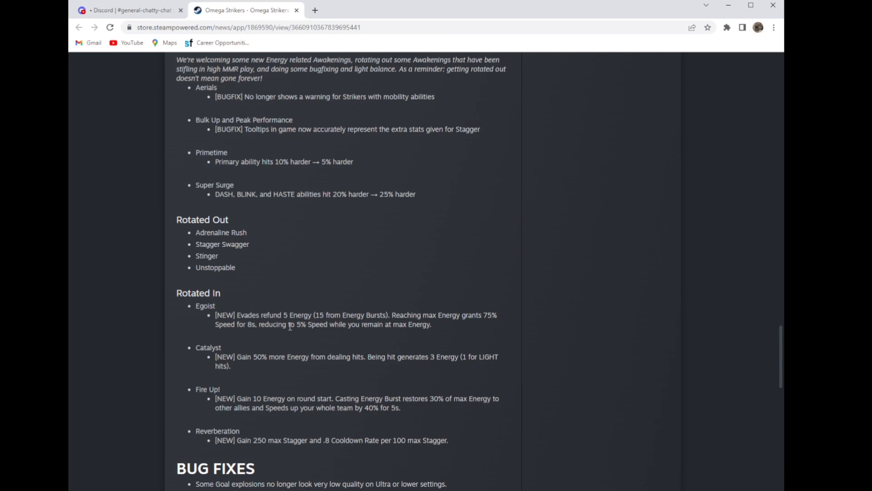
mouse_move(414, 343)
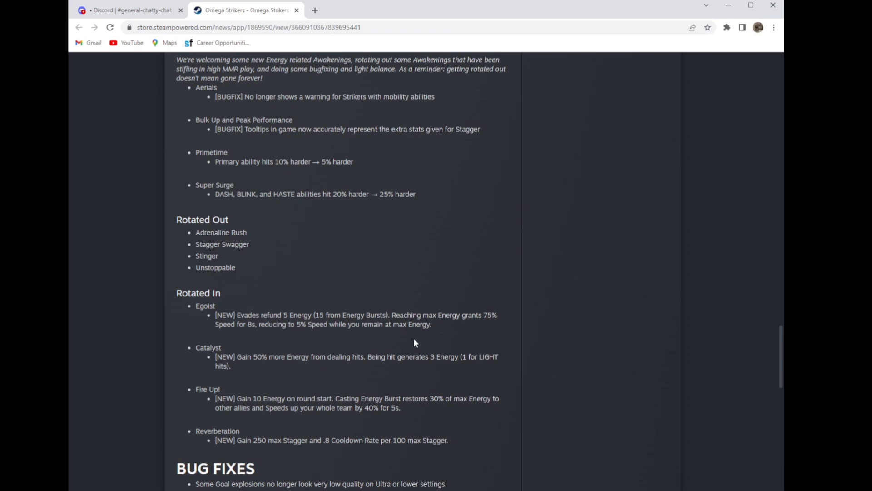
mouse_move(394, 328)
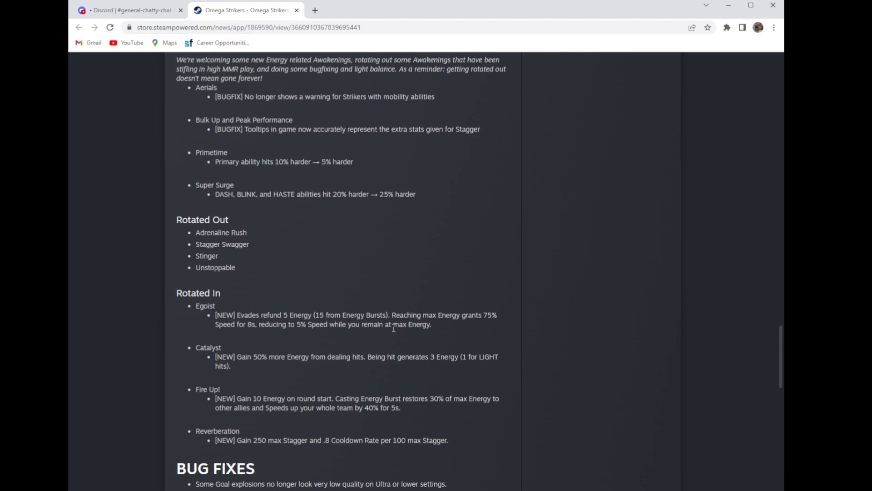
scroll(down, 3)
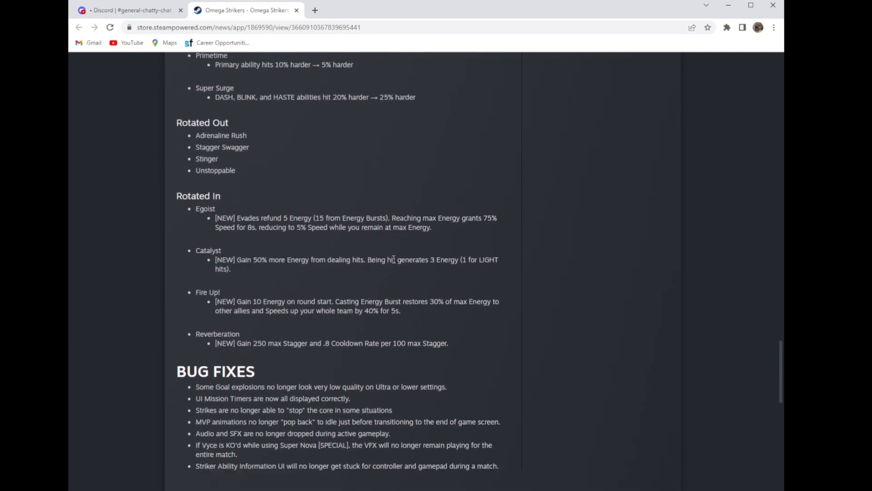
mouse_move(422, 288)
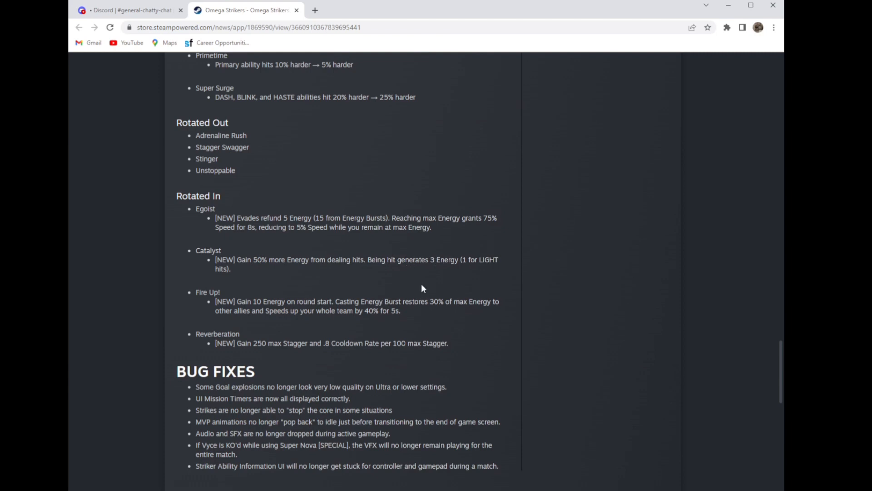
mouse_move(270, 254)
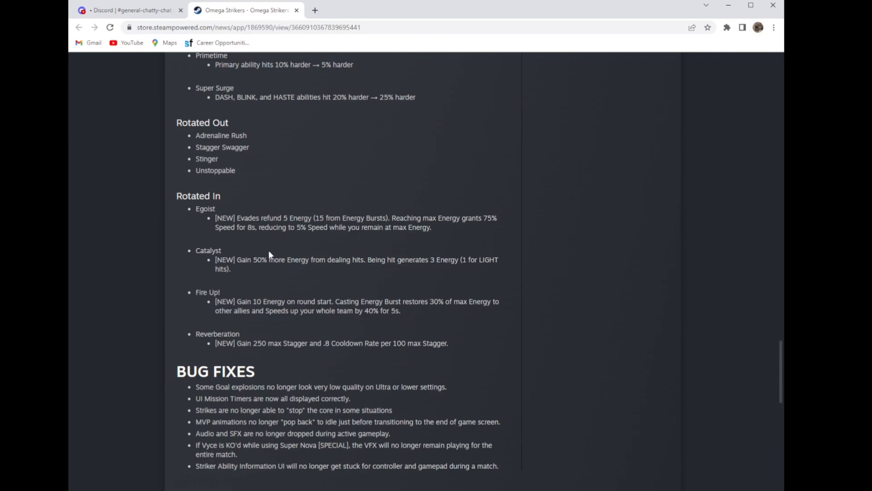
mouse_move(388, 272)
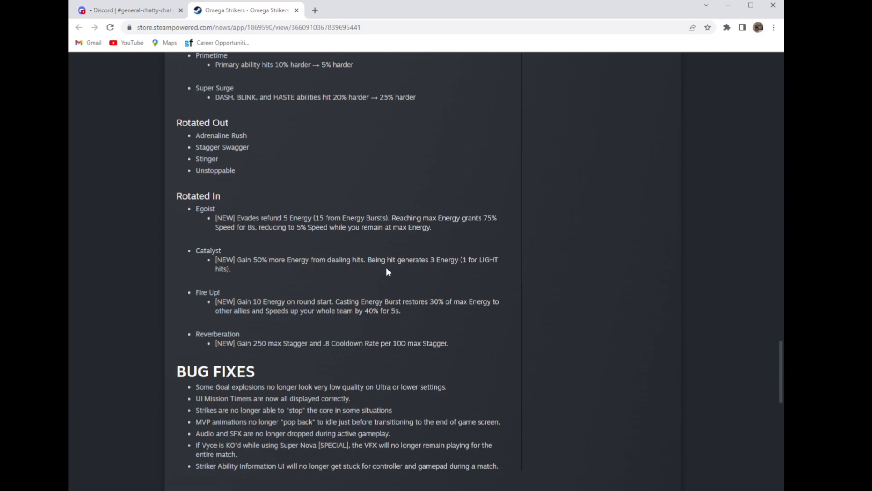
mouse_move(242, 276)
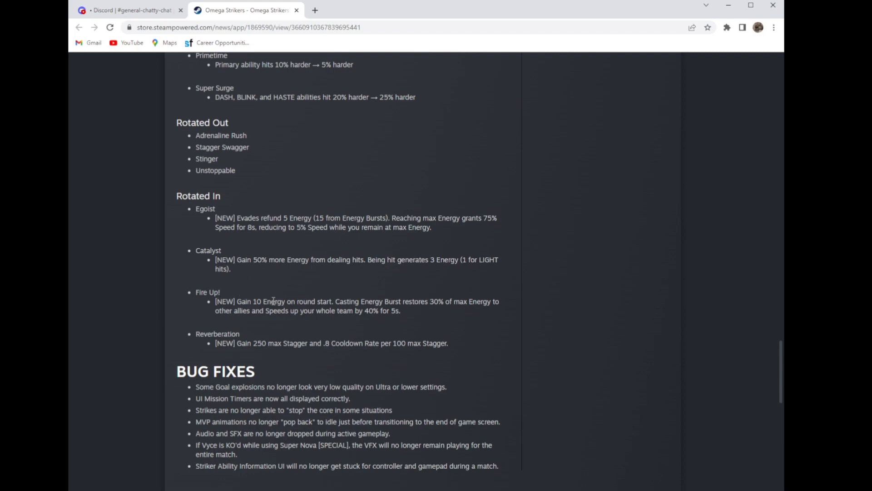
mouse_move(340, 302)
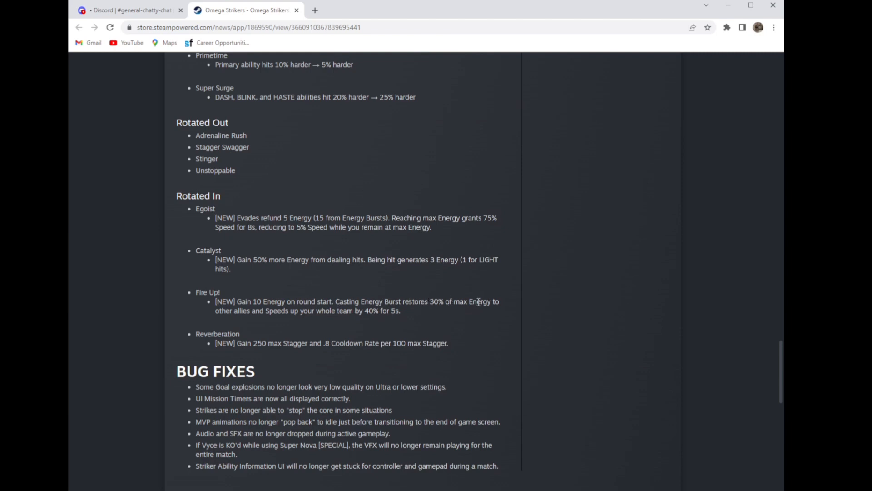
mouse_move(284, 323)
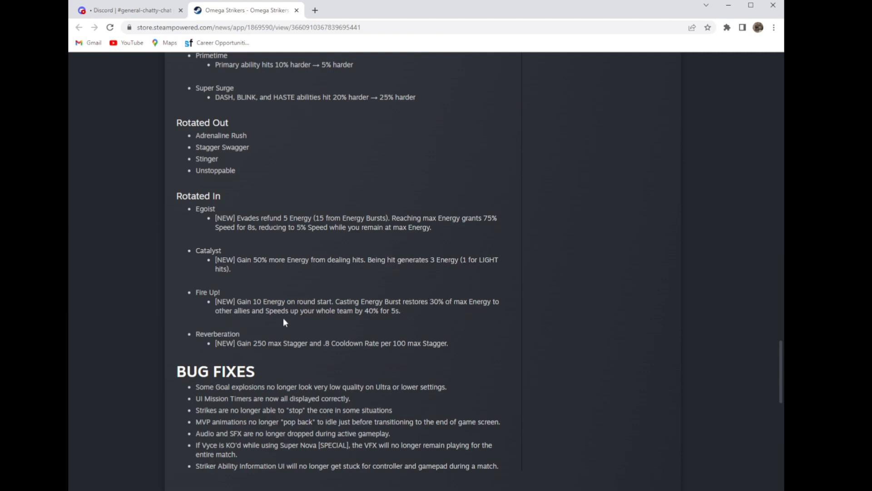
mouse_move(354, 322)
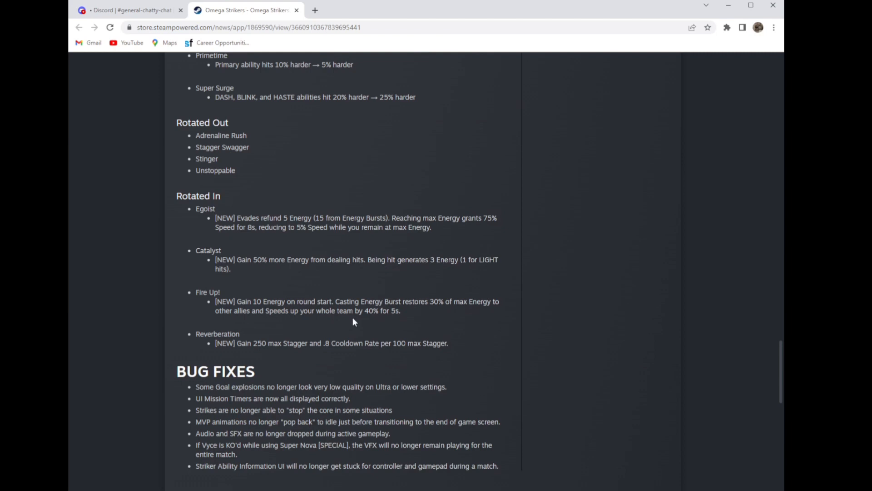
mouse_move(355, 324)
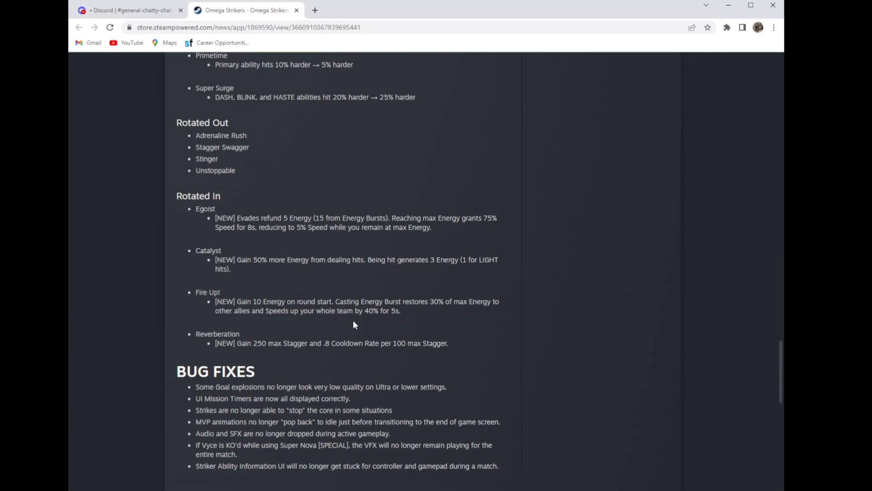
mouse_move(277, 314)
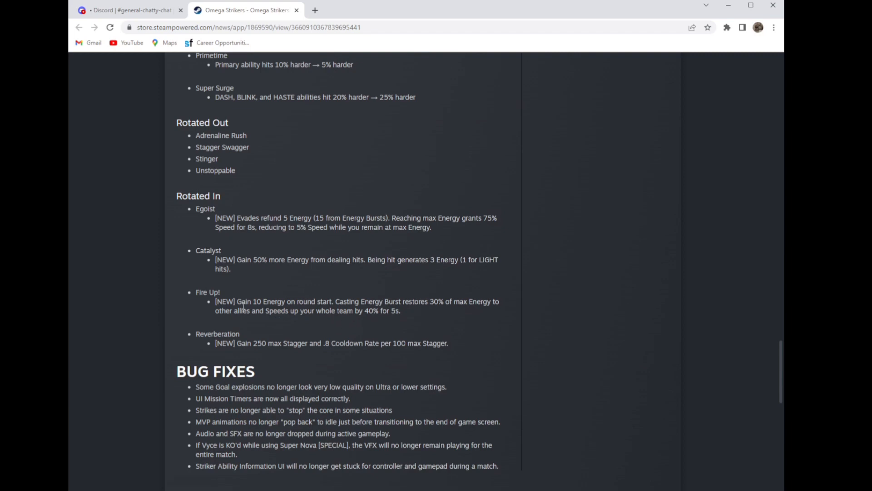
mouse_move(336, 321)
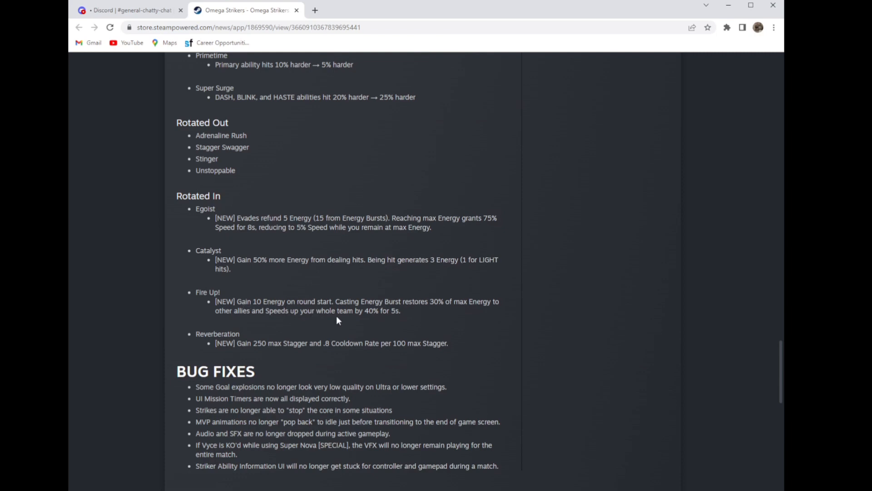
mouse_move(215, 334)
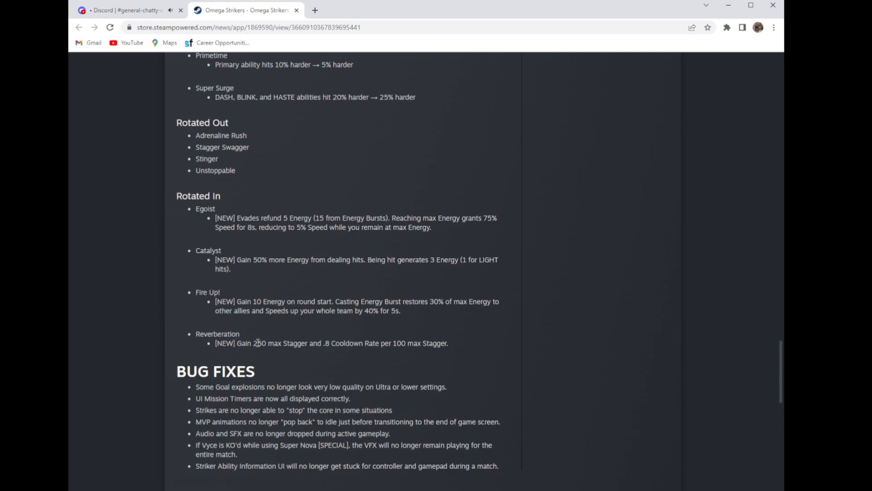
mouse_move(390, 343)
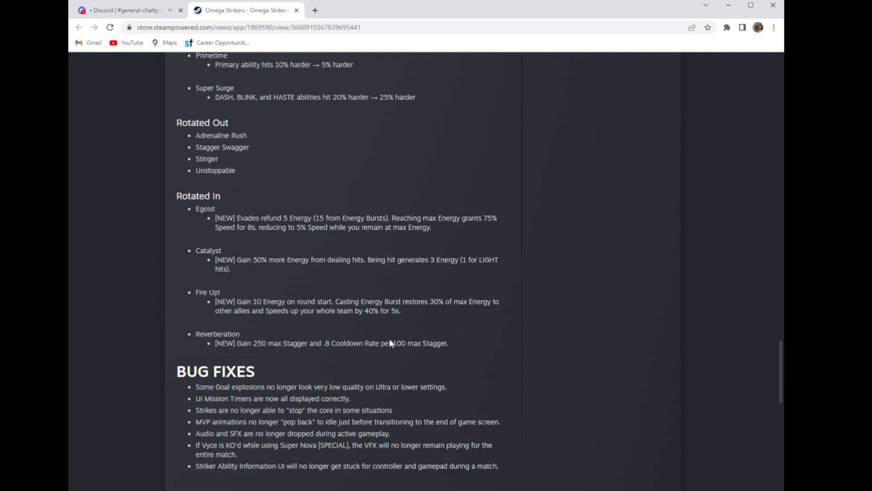
drag(216, 342, 382, 343)
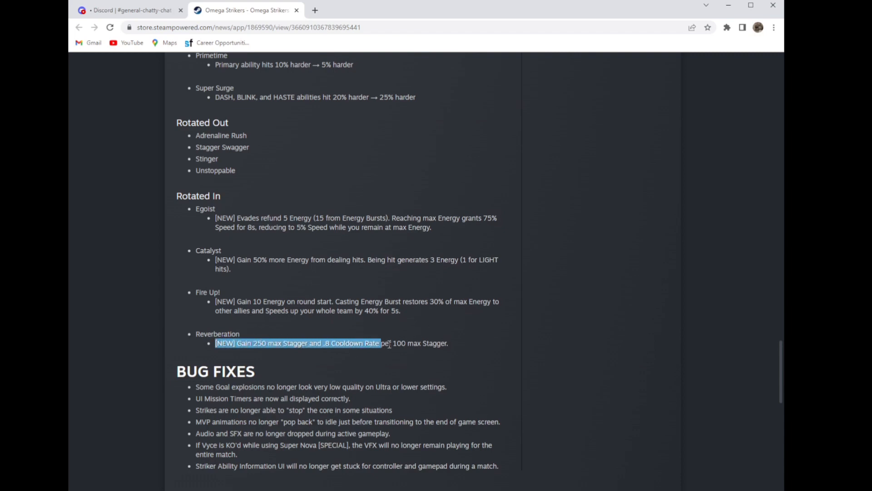
drag(380, 343, 448, 343)
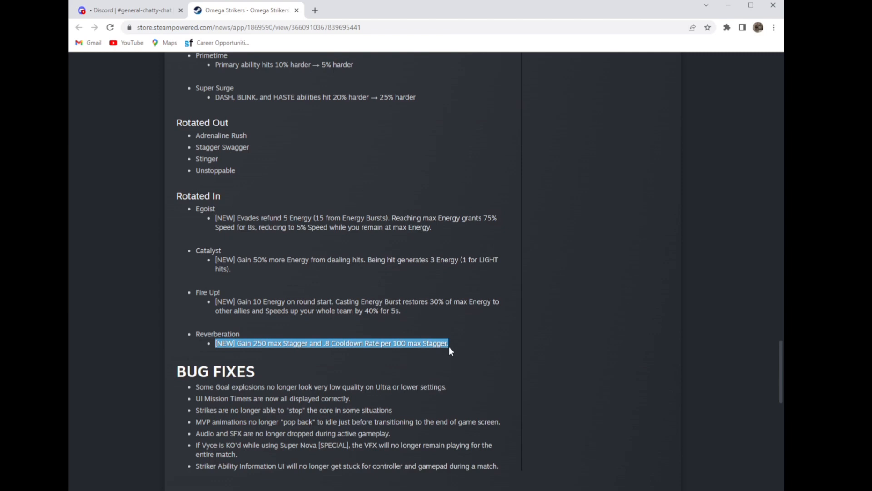
click(336, 372)
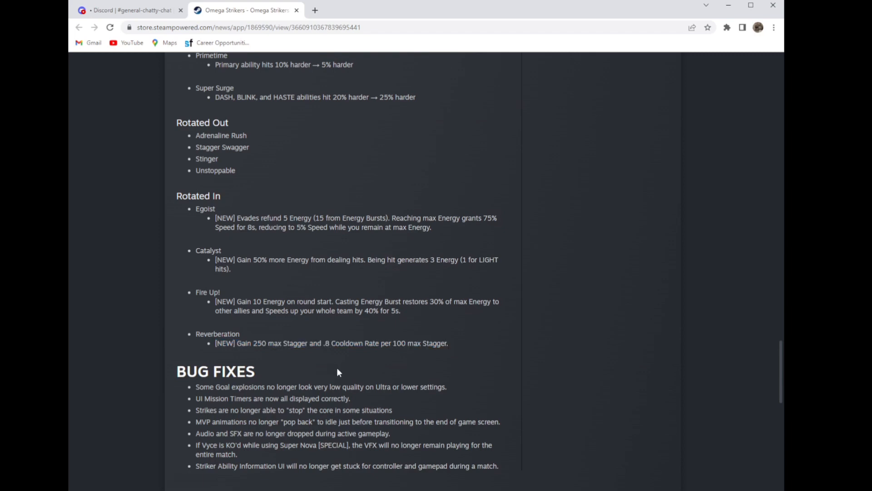
Step: Read to the end of Bug Fixes, highlighting the Vyce Super Nova fix line
scroll(down, 3)
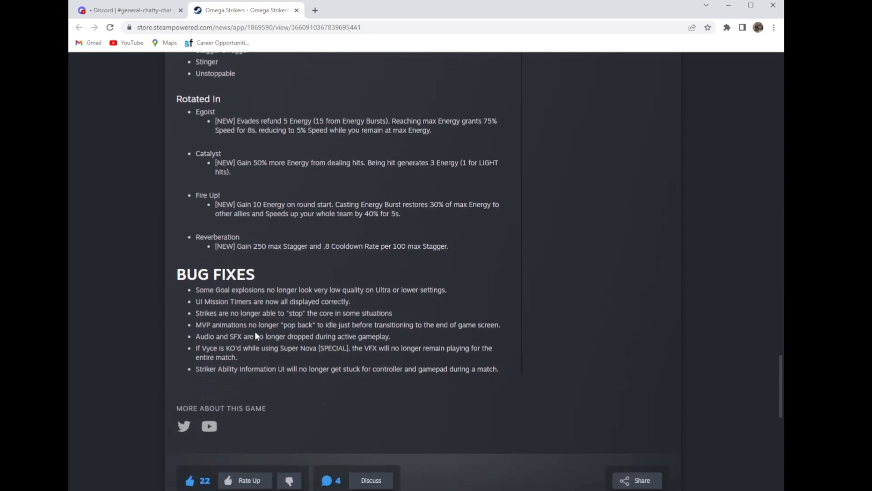
mouse_move(497, 363)
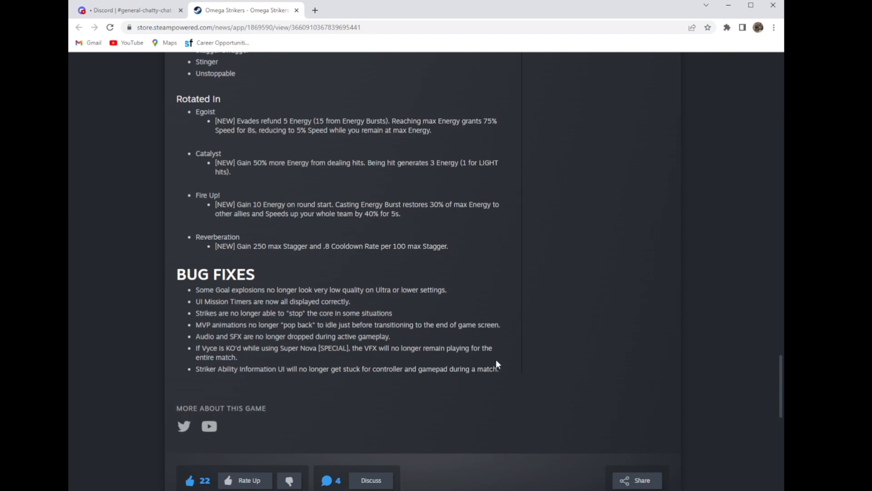
double_click(198, 348)
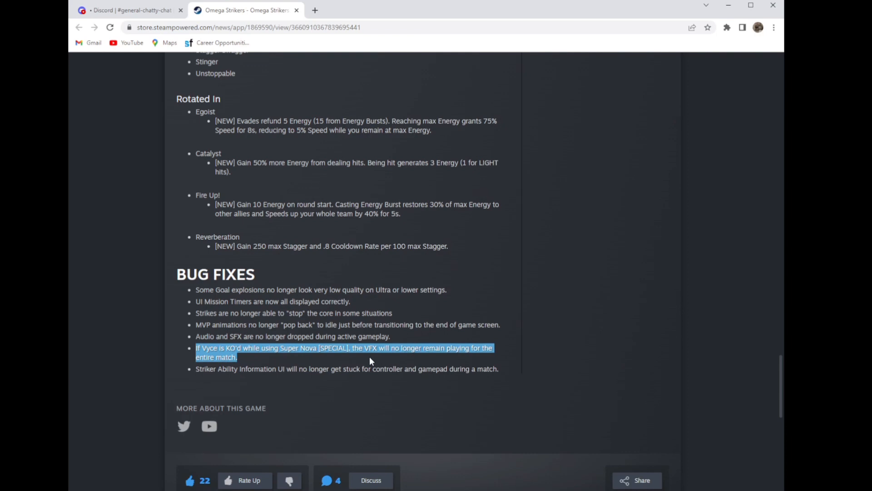
mouse_move(345, 362)
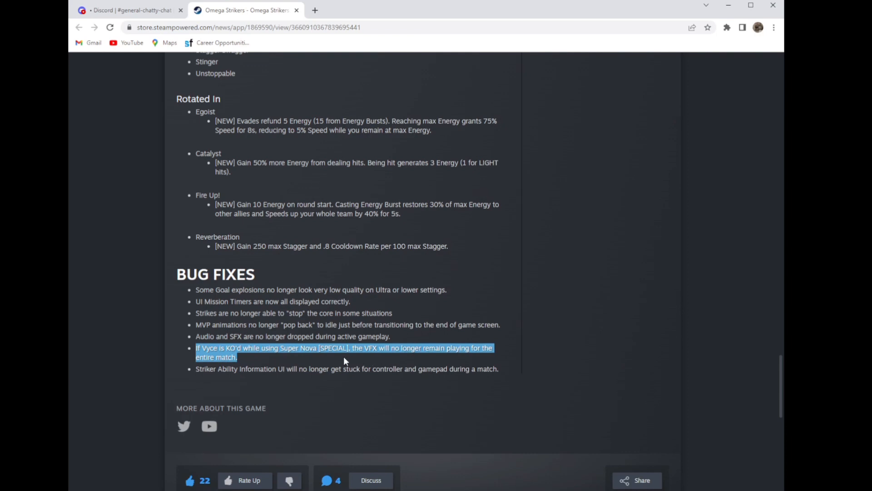
mouse_move(339, 363)
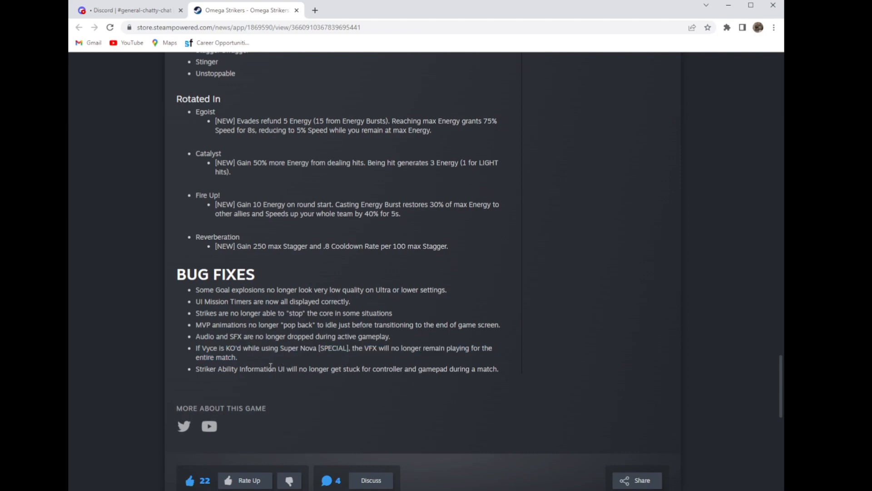
drag(196, 368, 362, 368)
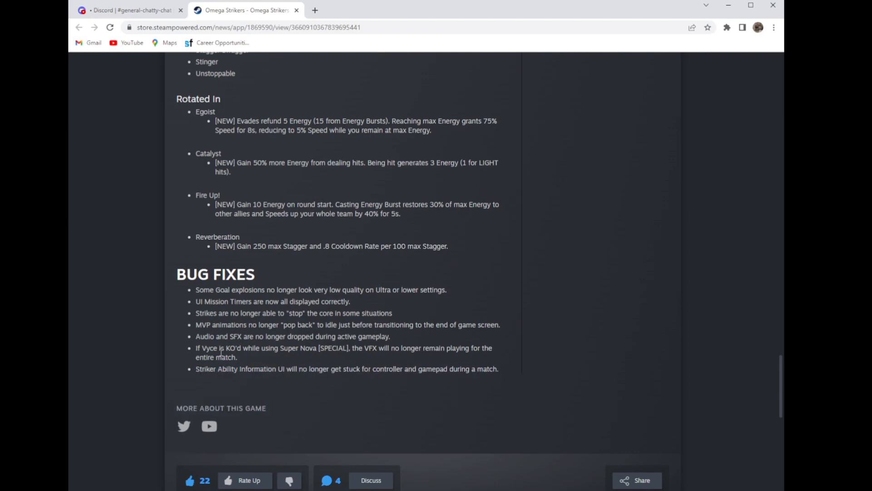
drag(196, 368, 495, 368)
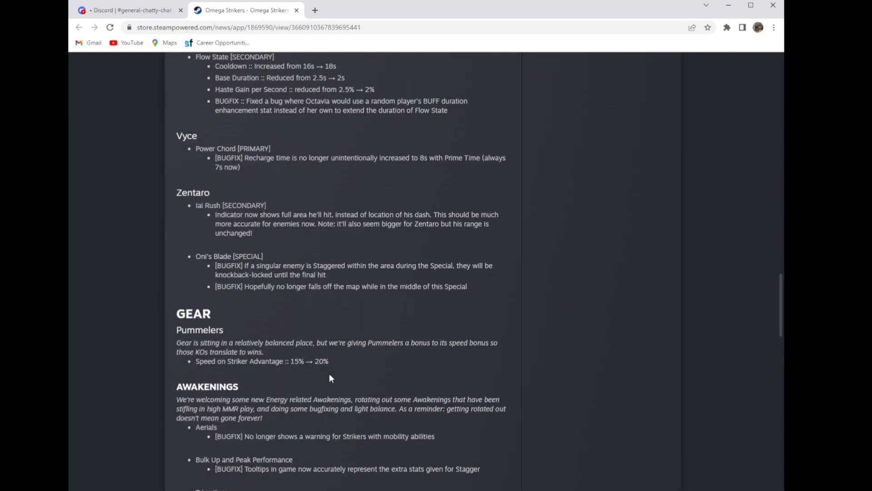
Step: Scroll back to the top of the 2.2 Update notes and clear the Octavia highlight
scroll(down, 3)
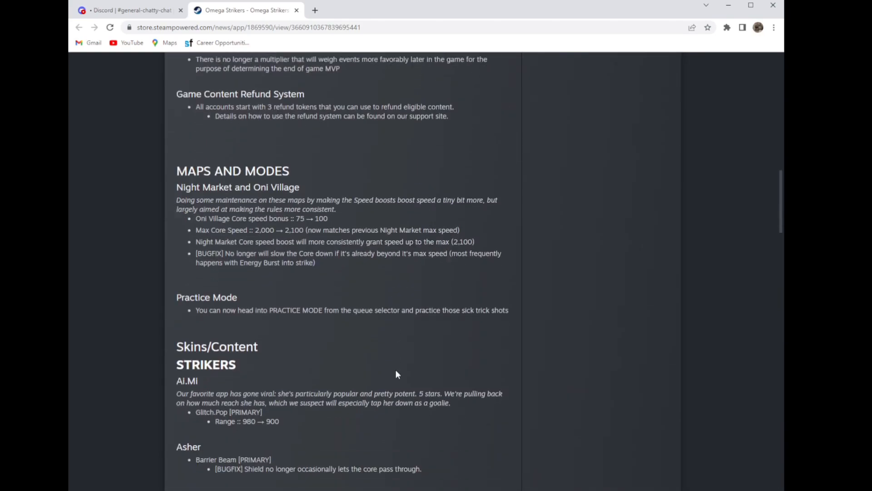
scroll(down, 3)
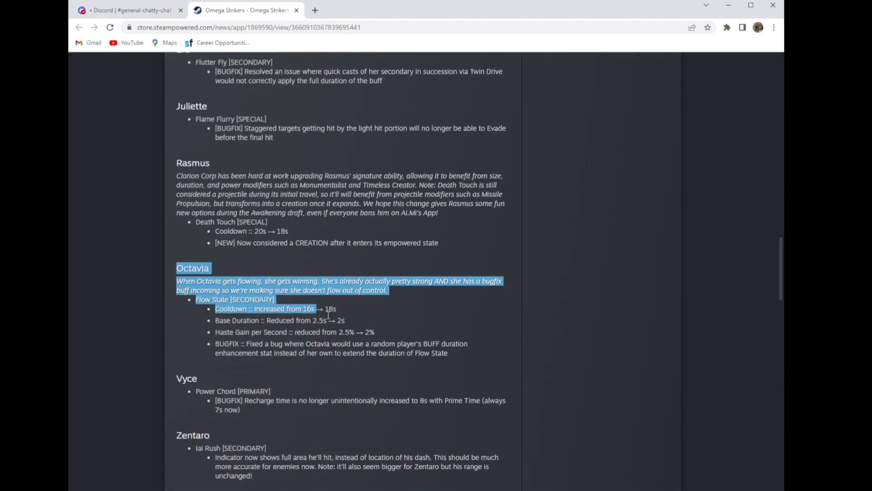
click(466, 356)
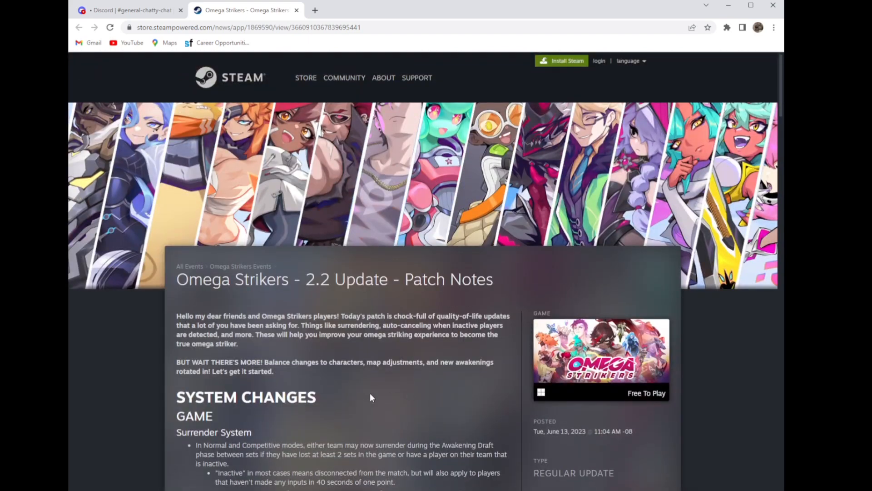
mouse_move(353, 351)
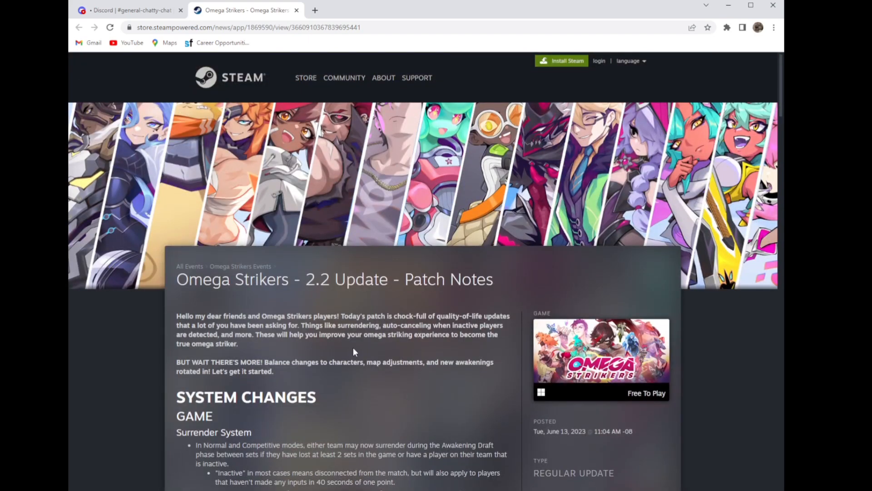